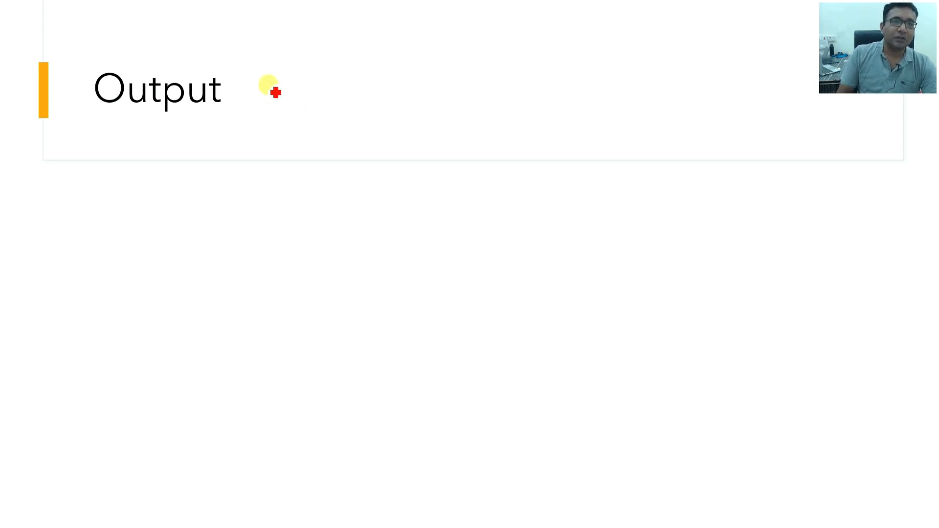
Step: Handwrite 'Relay' beside the Output title and sketch a relay coil between L1 and L2
left_click_drag(269, 84, 360, 83)
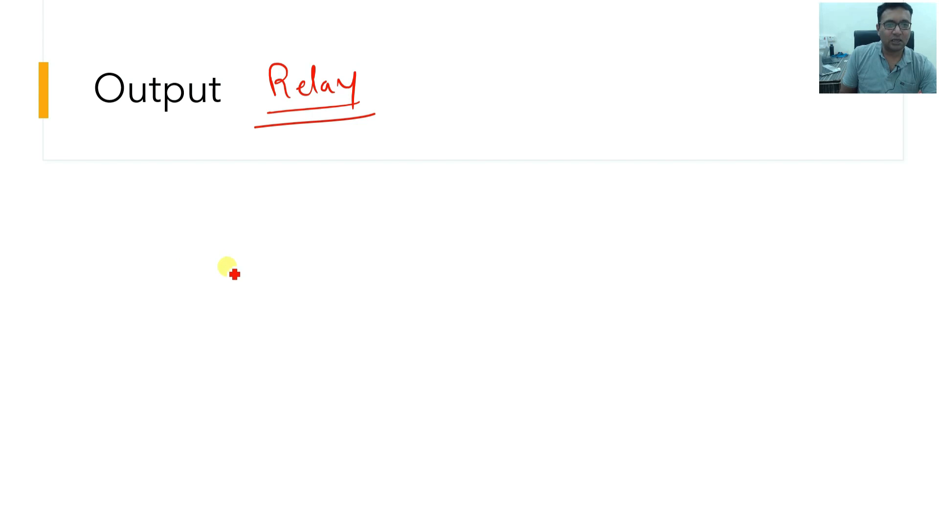
left_click_drag(210, 278, 251, 329)
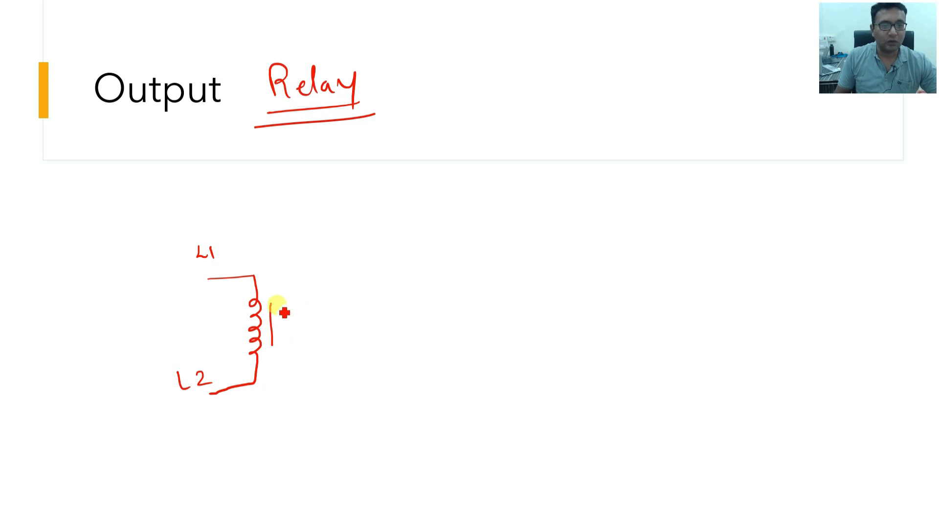
Step: End the slide show from the right-click menu
right_click(276, 308)
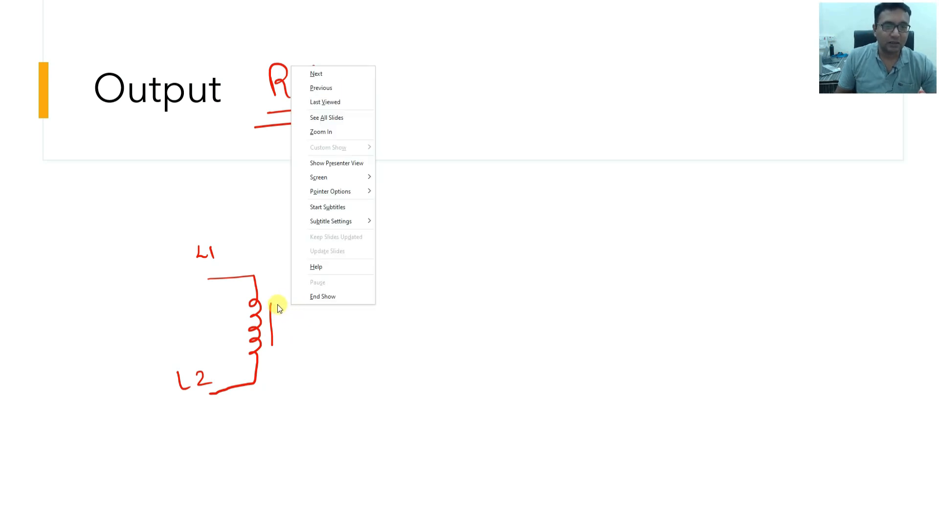
mouse_move(286, 306)
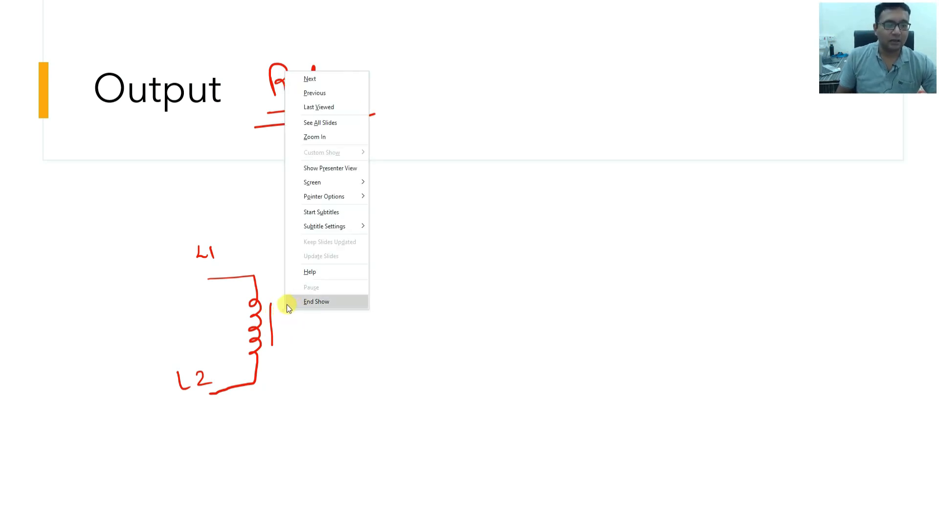
left_click(316, 302)
type("e")
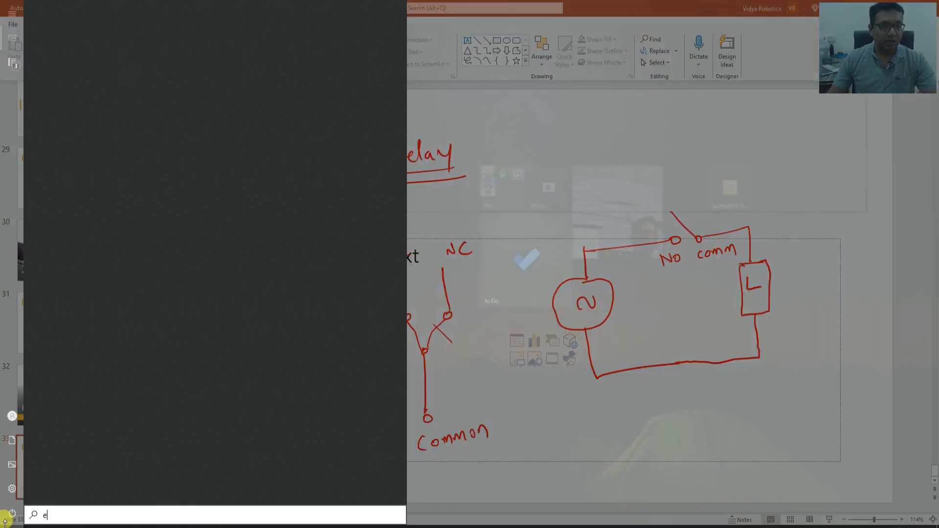
Step: Search the Start menu to bring up the ESP32 Course Sheet_2 schematic in EasyEDA
type("xcel")
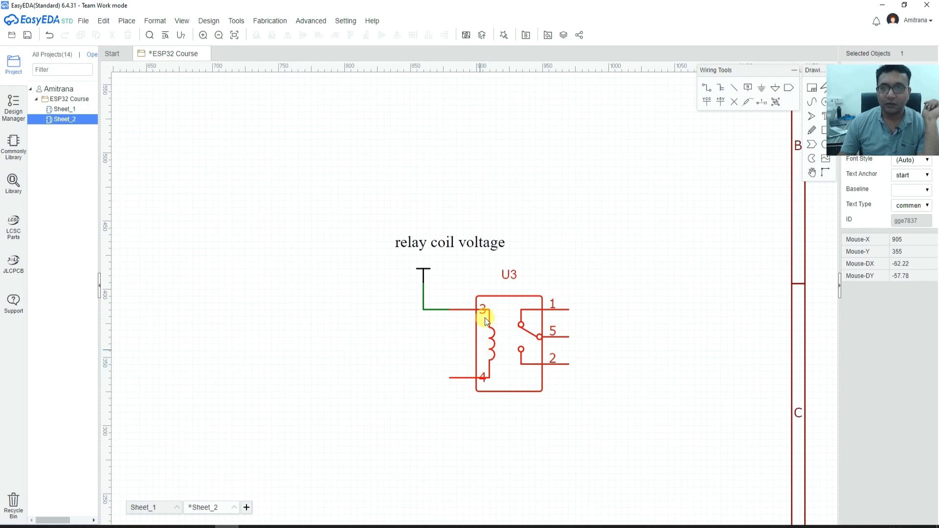
Step: Label relay U3's pins 1, 5 and 2 as NC, C and NO with text labels
left_click(569, 341)
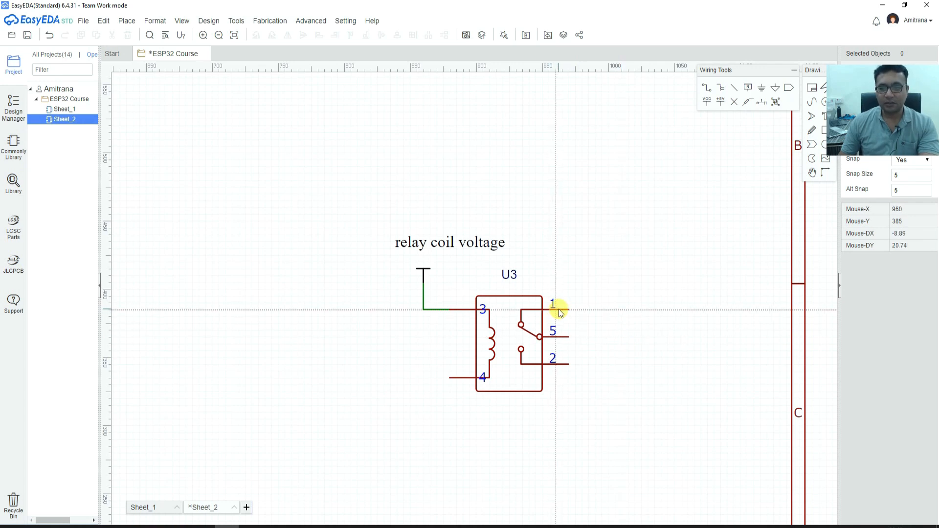
mouse_move(559, 345)
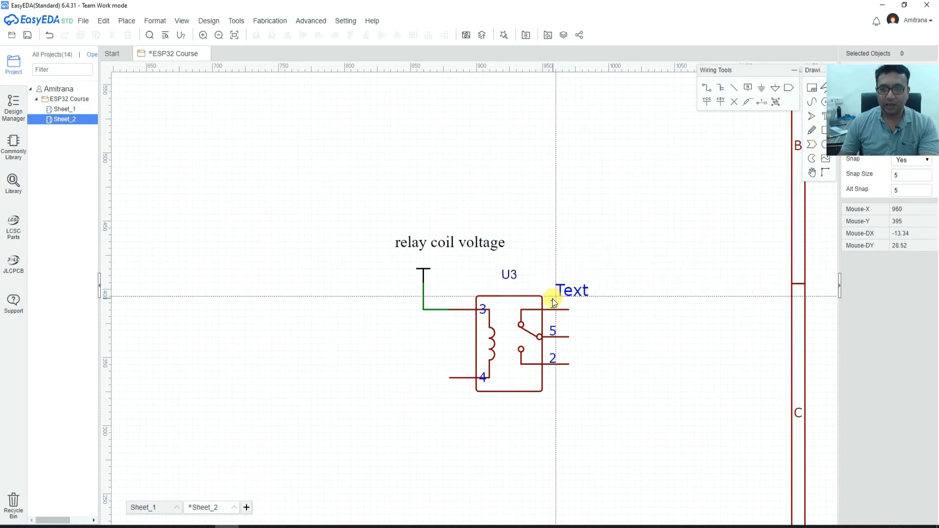
left_click_drag(572, 290, 584, 332)
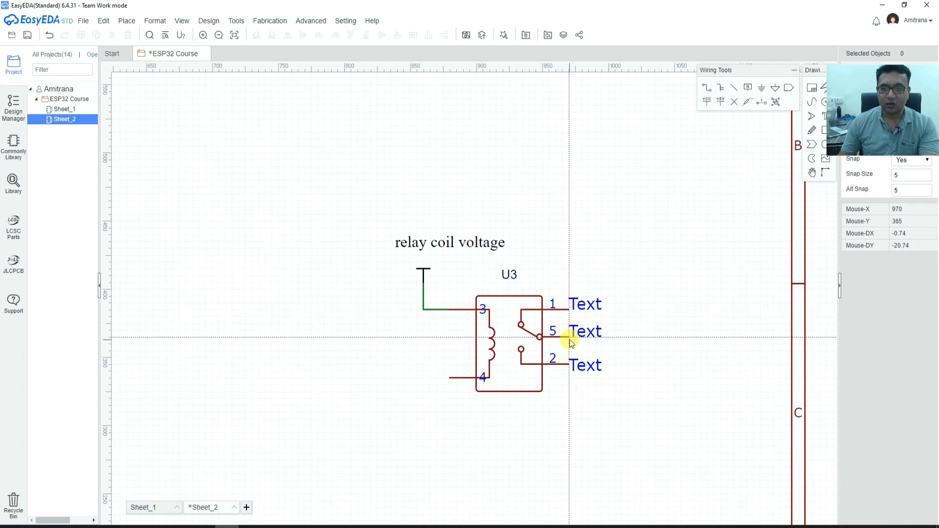
left_click(586, 332)
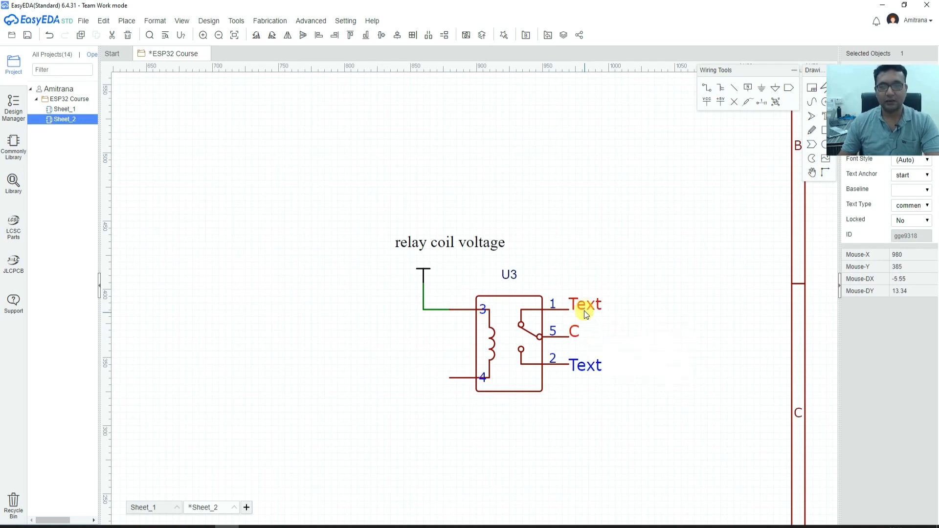
double_click(582, 305)
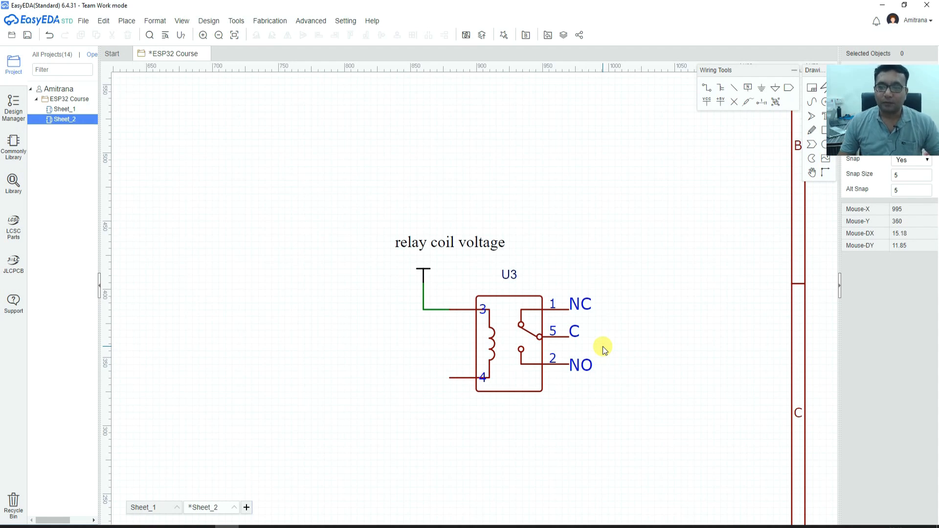
left_click(580, 373)
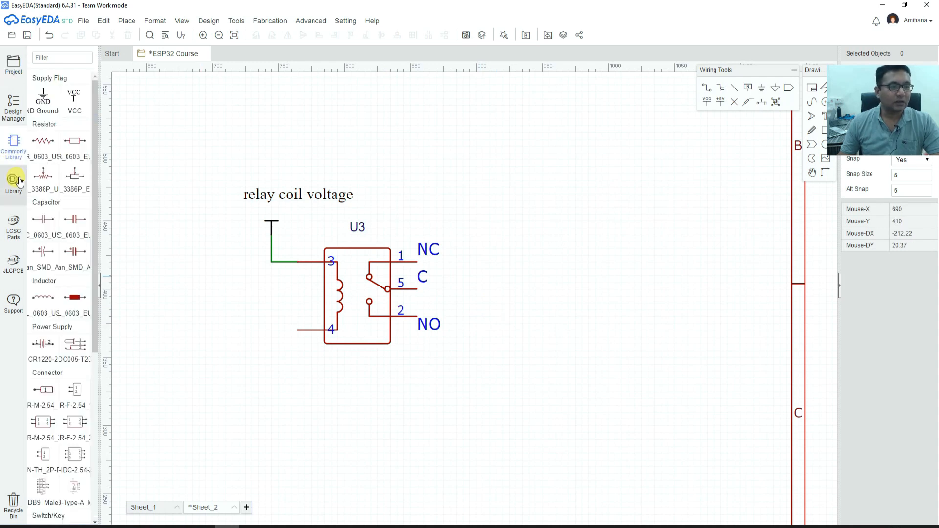
Step: Search the library for 'alternator' and place the user-contributed Alternator symbol
scroll("down", 3)
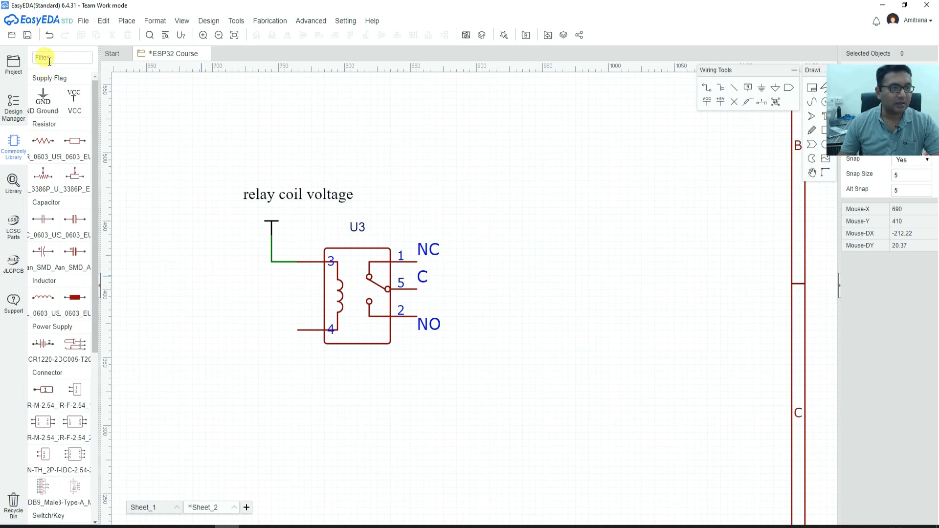
type("a")
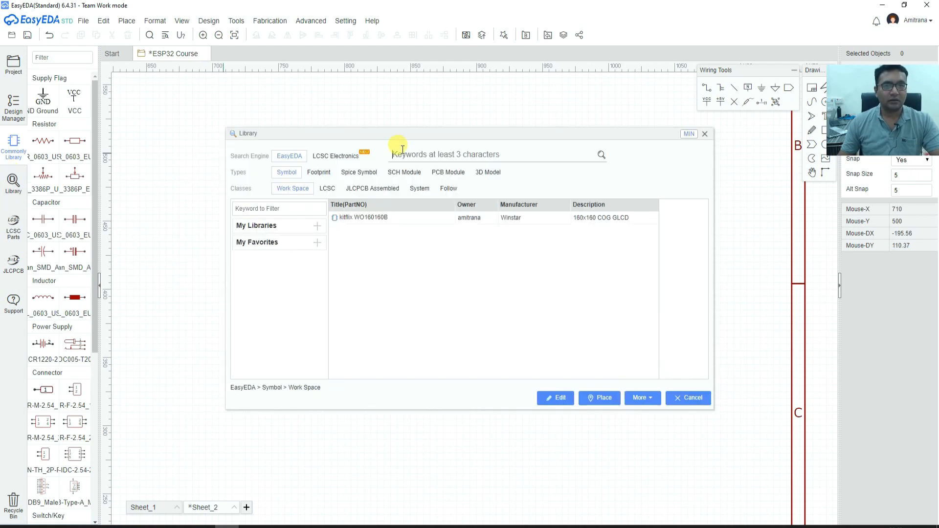
type("alternator")
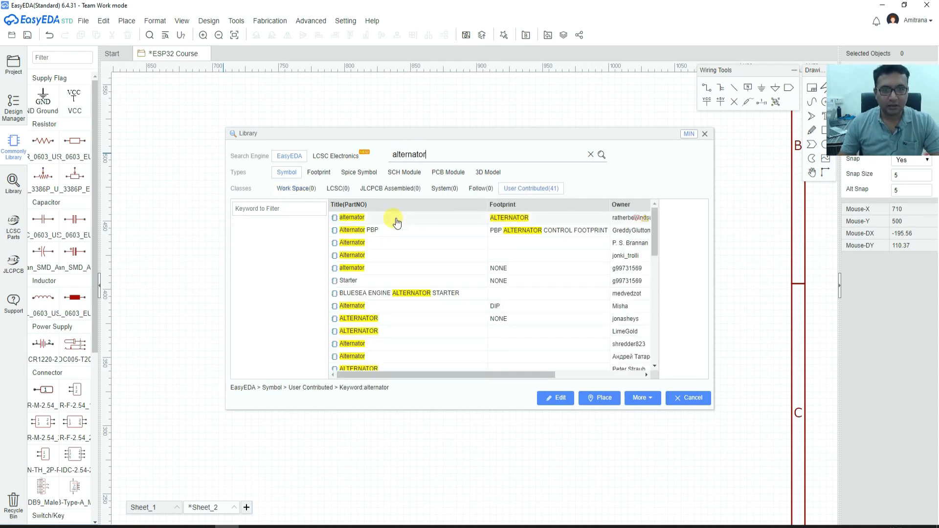
left_click(352, 217)
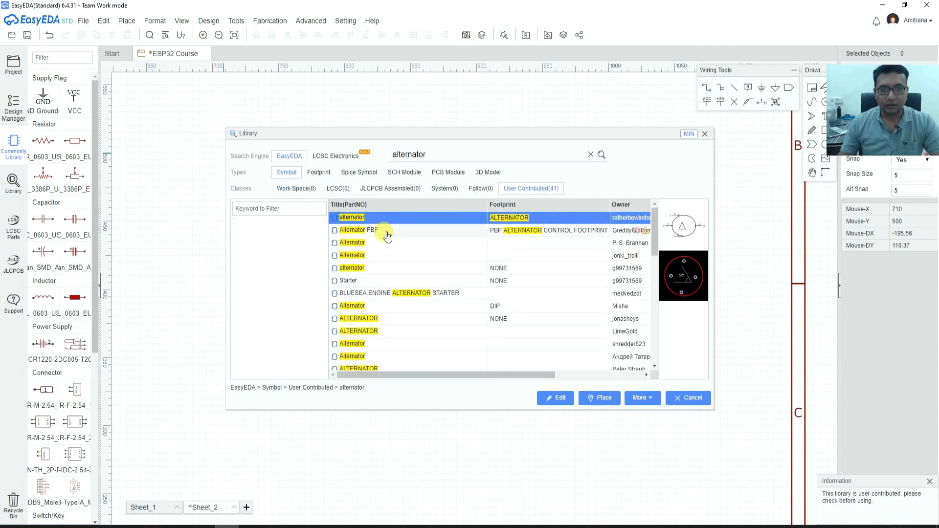
left_click(382, 243)
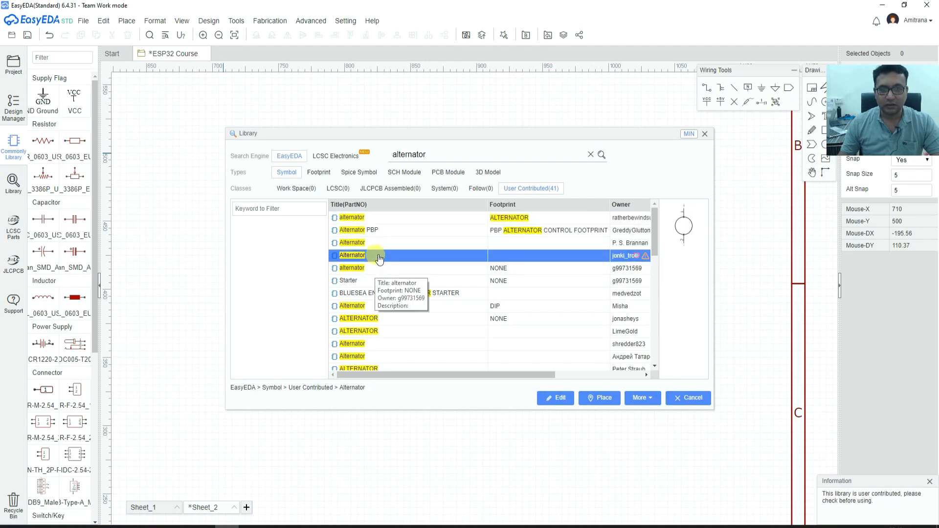
left_click(600, 398)
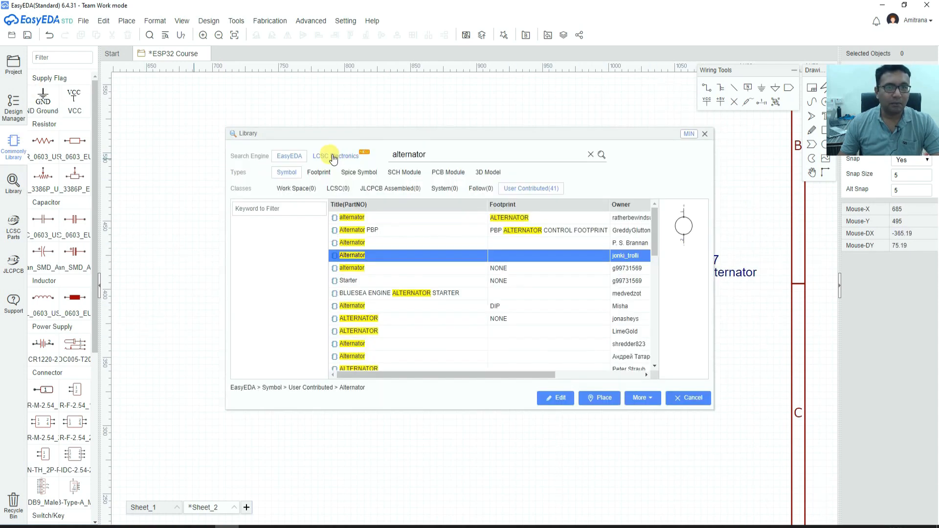
Step: Search 'bulb' and drop the NE2-NEON-BULB-DRILL symbol as GL1 below the alternator
type("b")
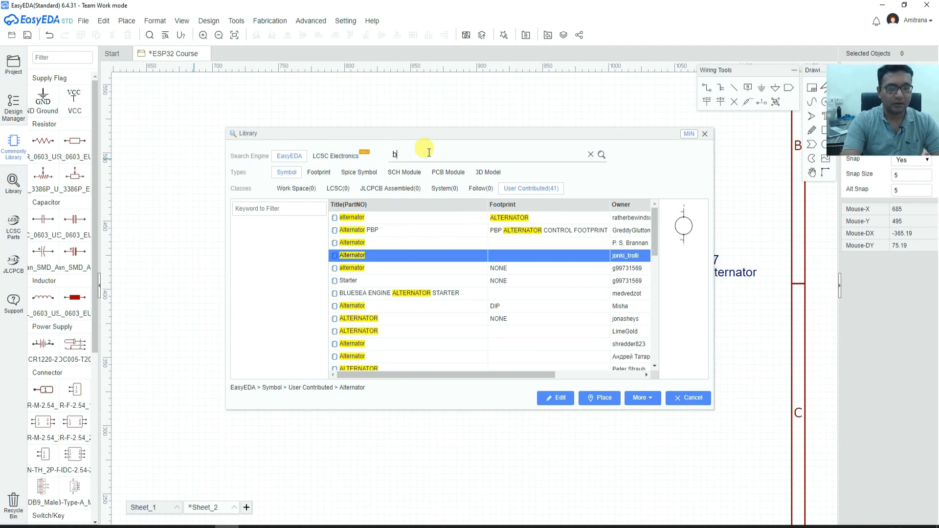
type("ulb")
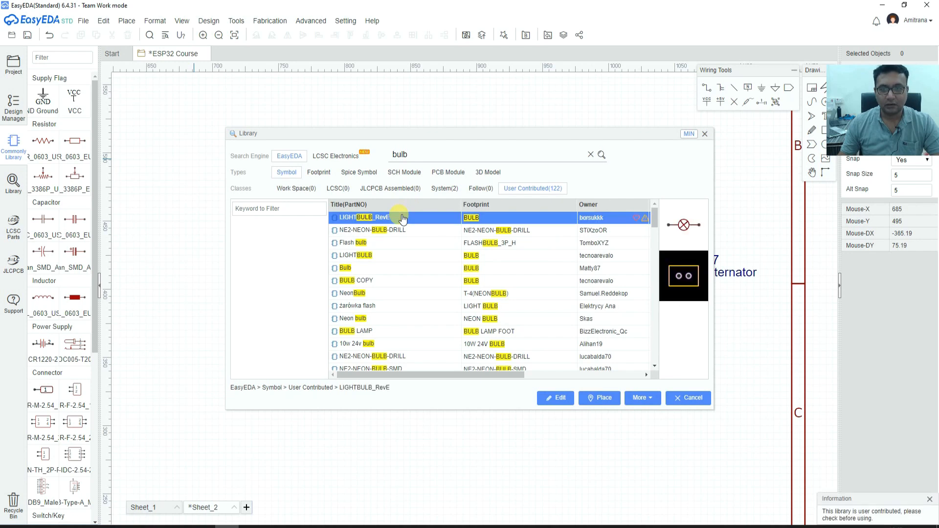
left_click(390, 230)
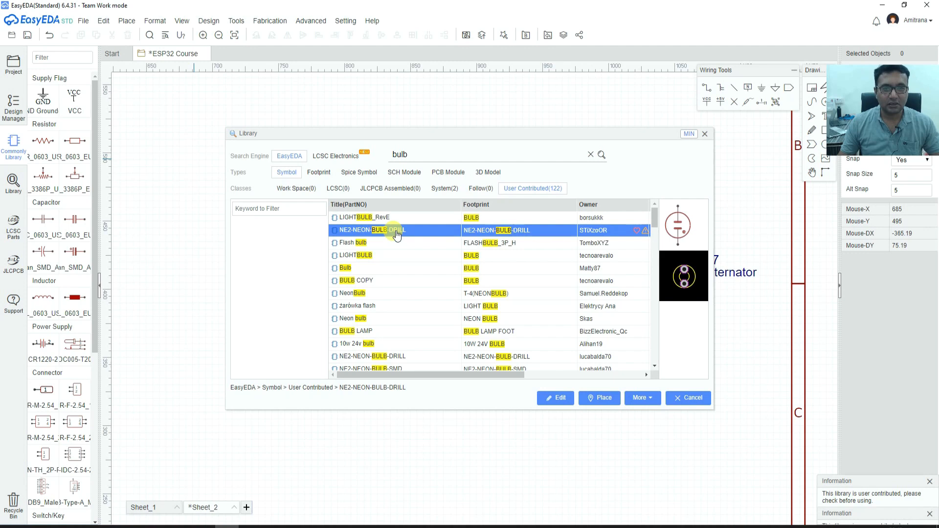
left_click(599, 398)
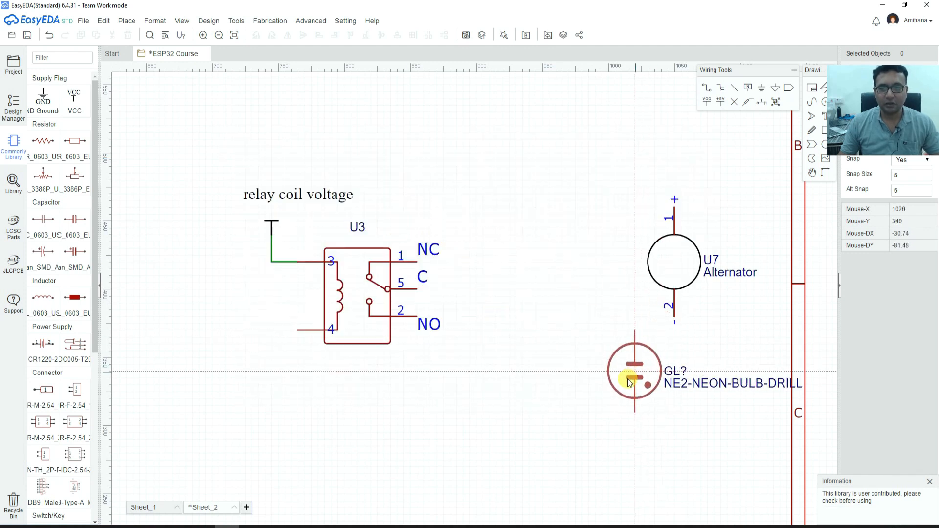
left_click(629, 383)
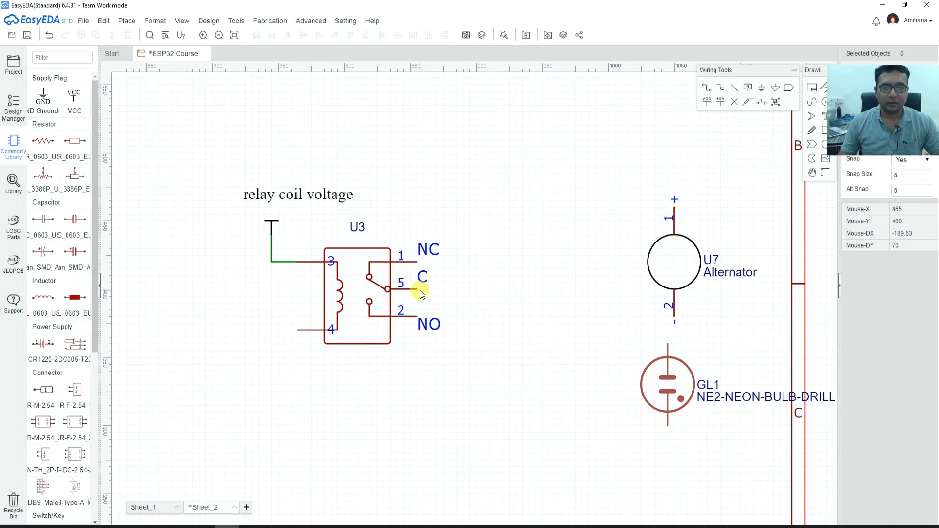
mouse_move(469, 244)
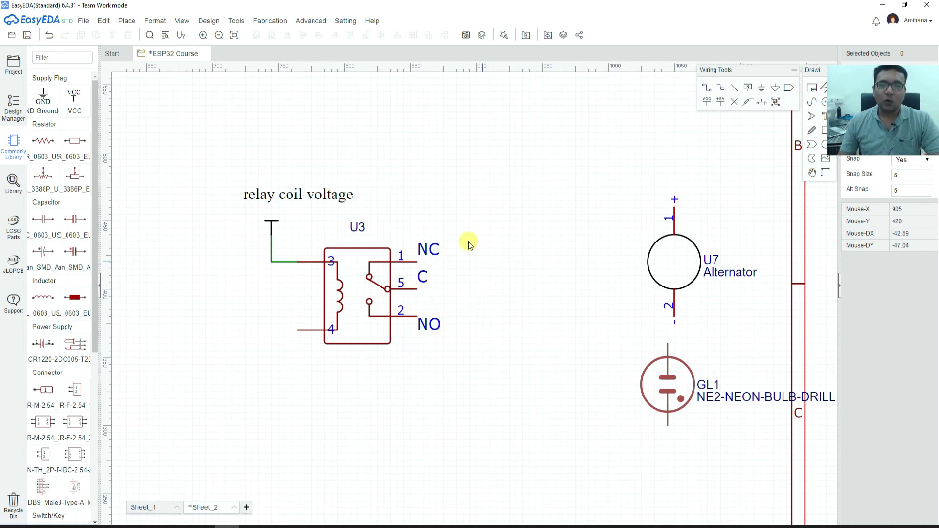
Step: Rename alternator U7 to 'AC supply' and drop the 'relay coil voltage' note
left_click(674, 390)
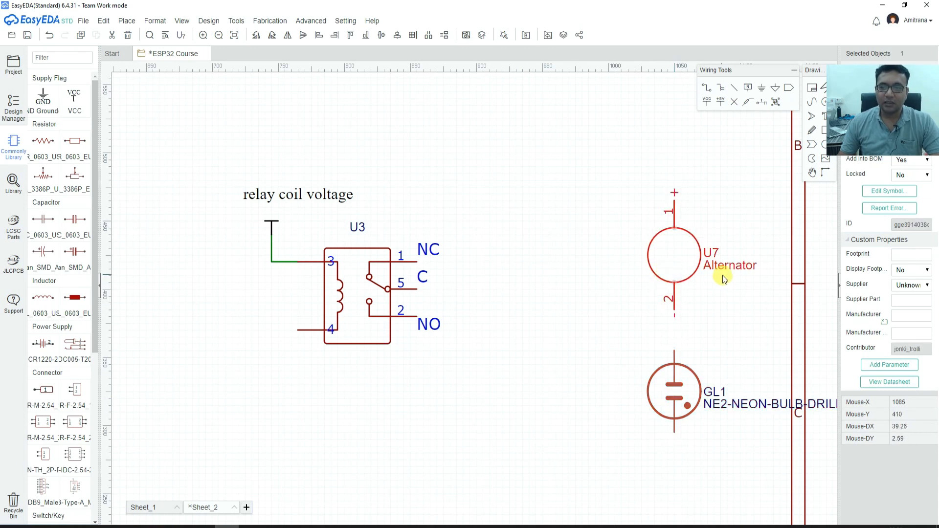
double_click(729, 265)
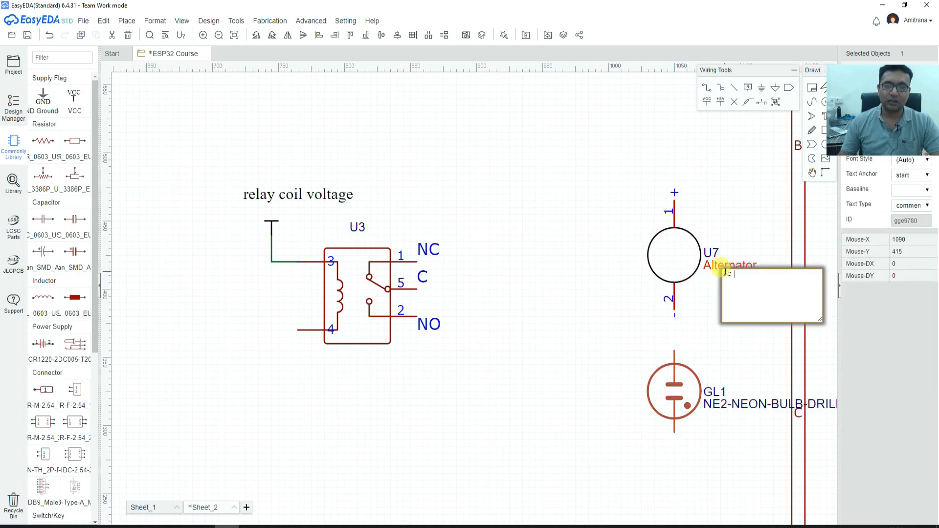
type("su")
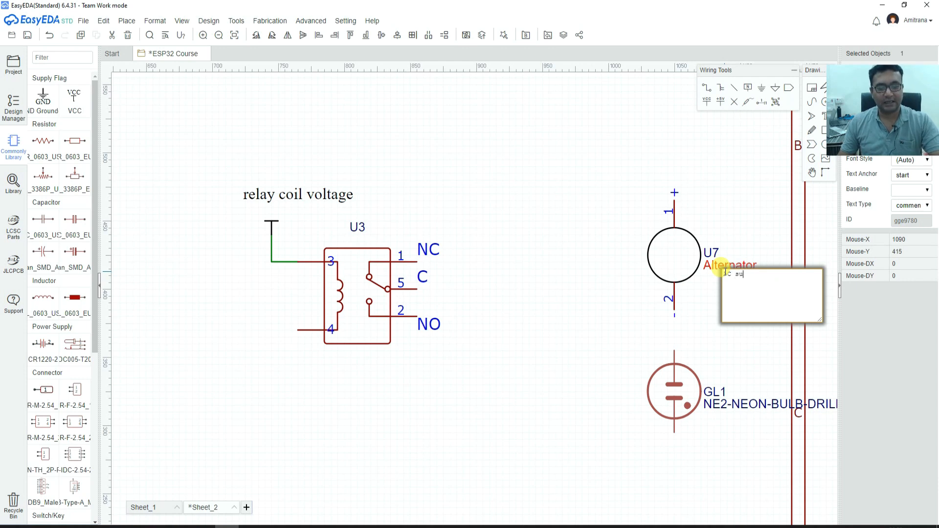
left_click(596, 273)
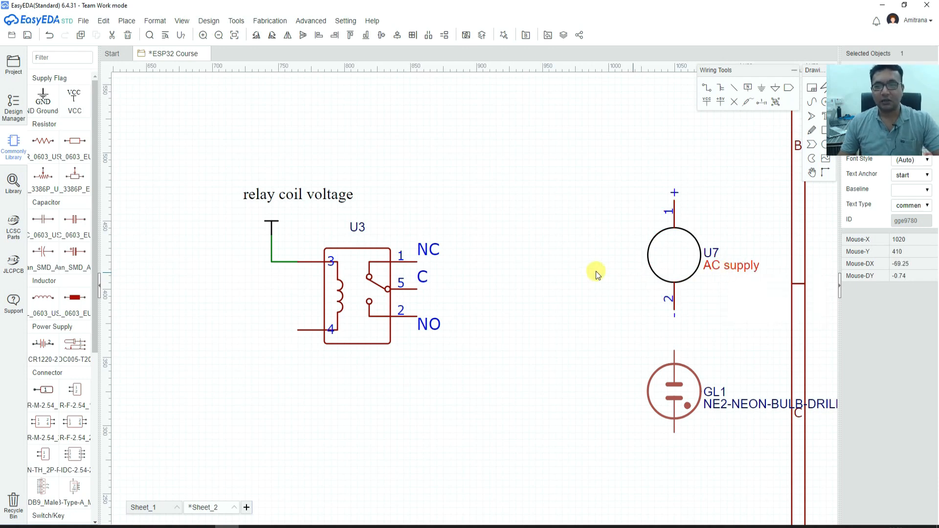
left_click(672, 255)
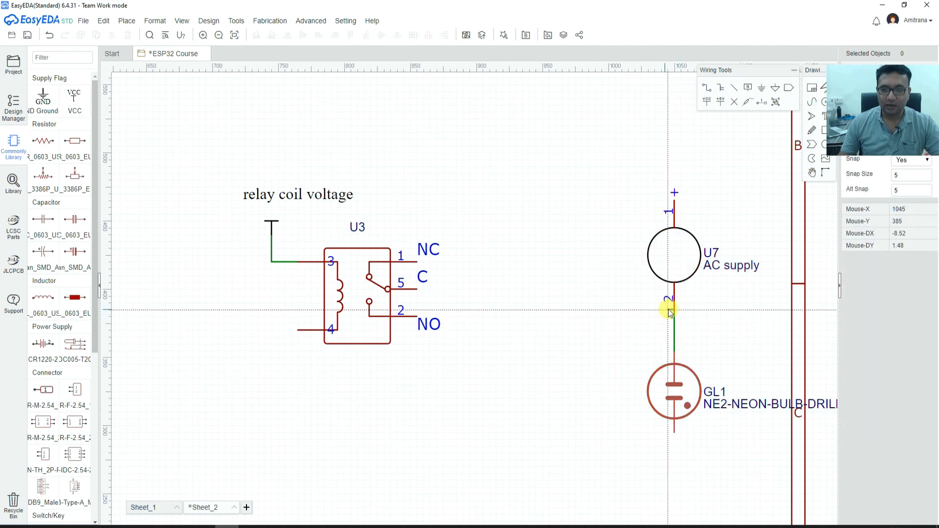
mouse_move(677, 316)
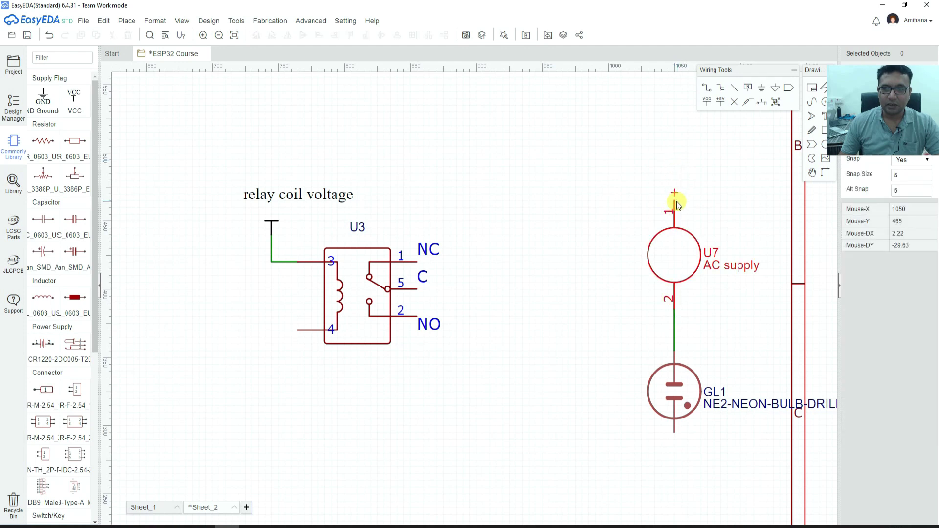
mouse_move(674, 194)
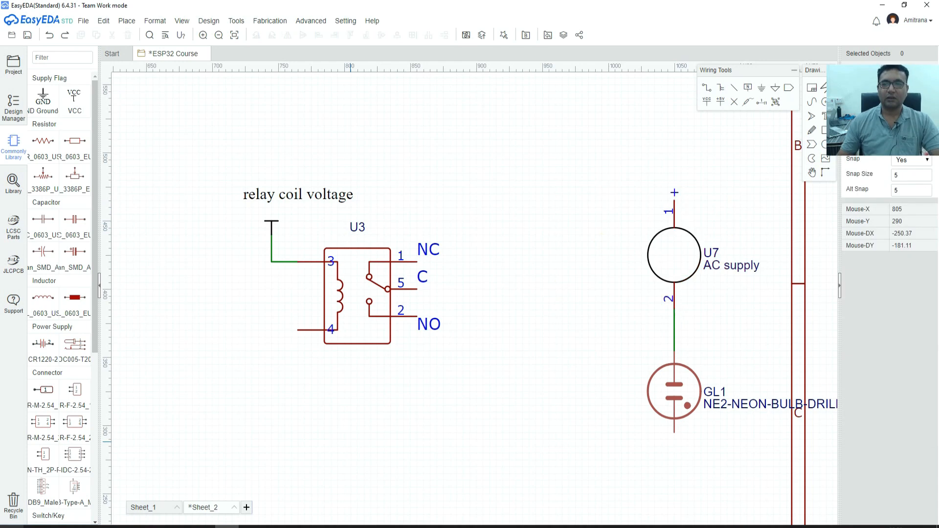
mouse_move(488, 394)
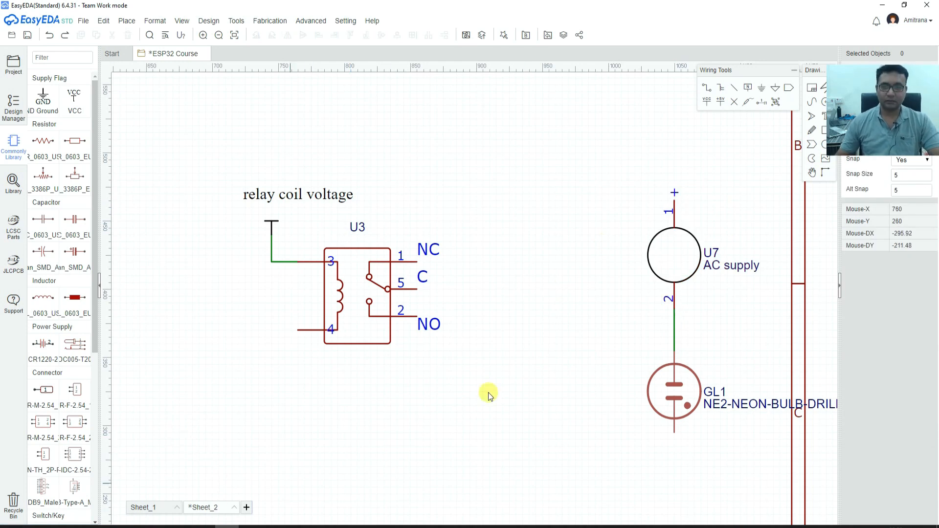
mouse_move(631, 310)
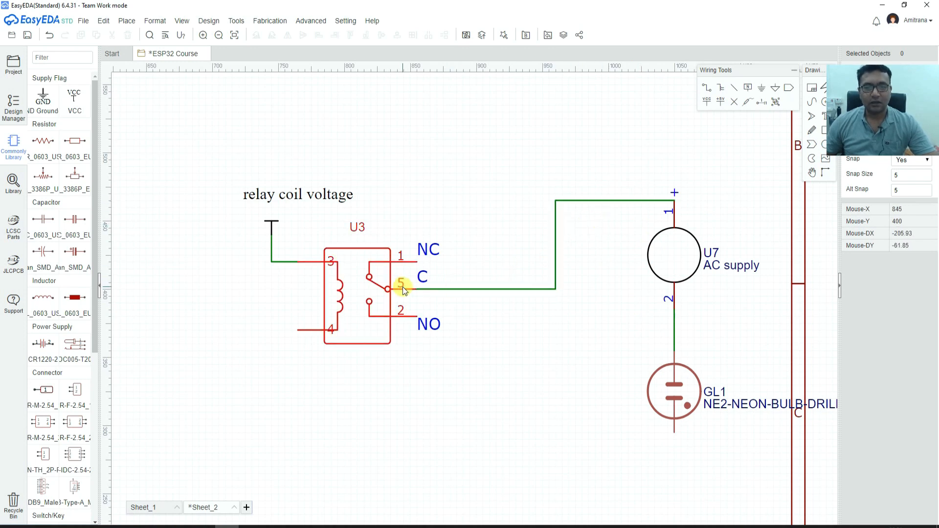
mouse_move(660, 215)
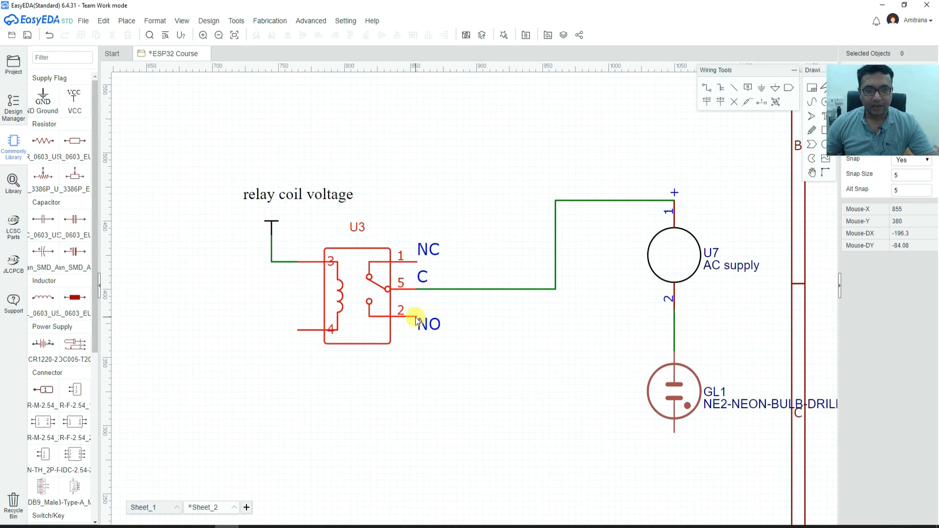
Step: Route a wire from relay U3's NO pin 2 down to the bottom of bulb GL1
left_click_drag(410, 309, 554, 317)
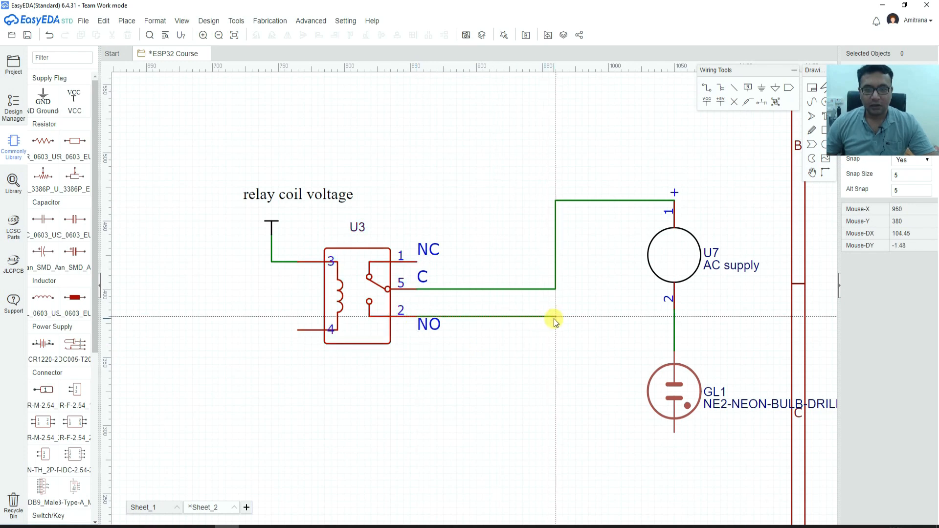
left_click_drag(556, 318, 674, 434)
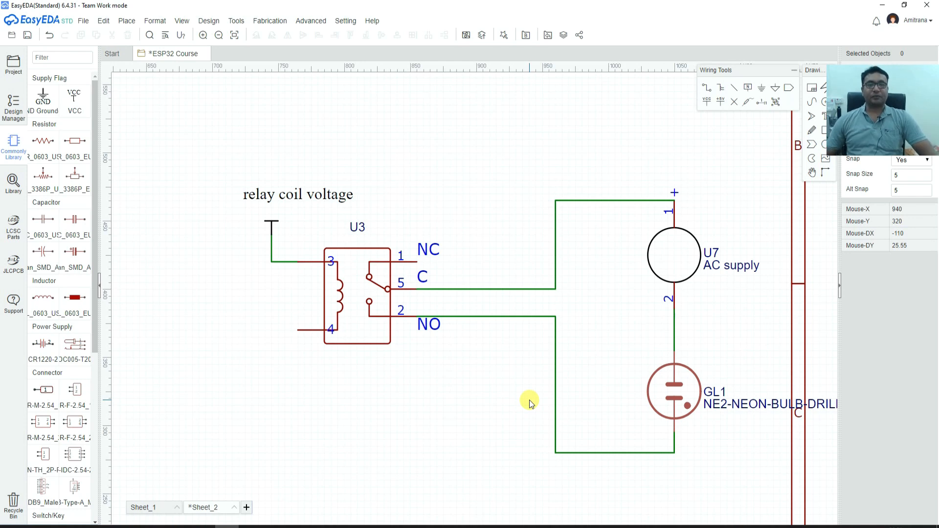
mouse_move(330, 216)
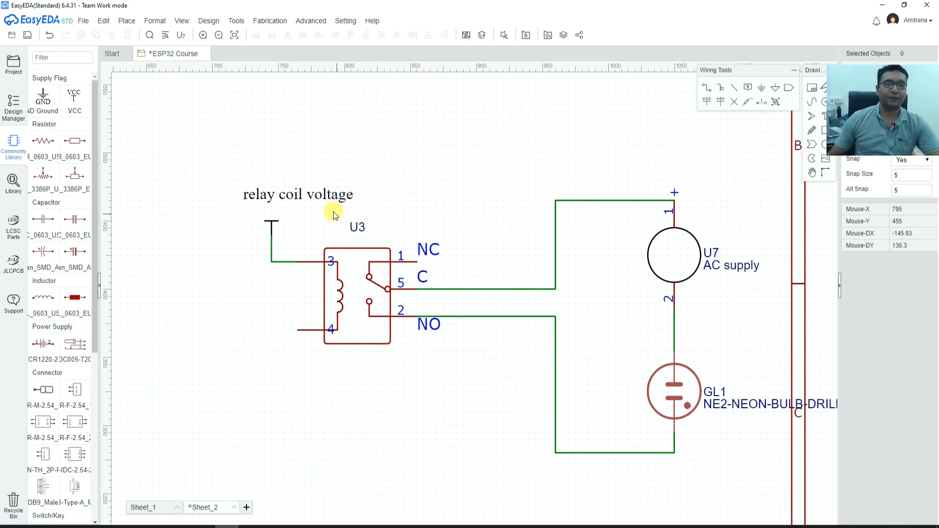
Step: Change the relay coil supply flag's net name to +12
left_click(298, 194)
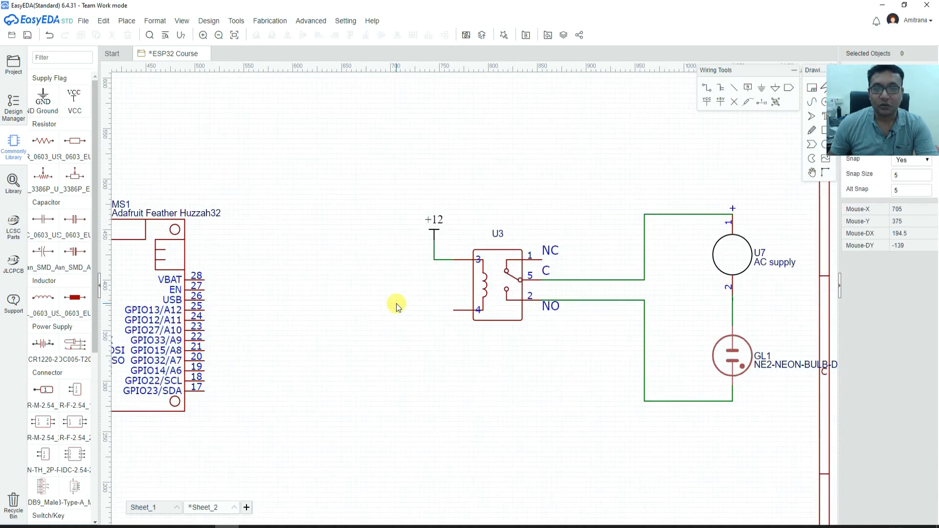
mouse_move(412, 244)
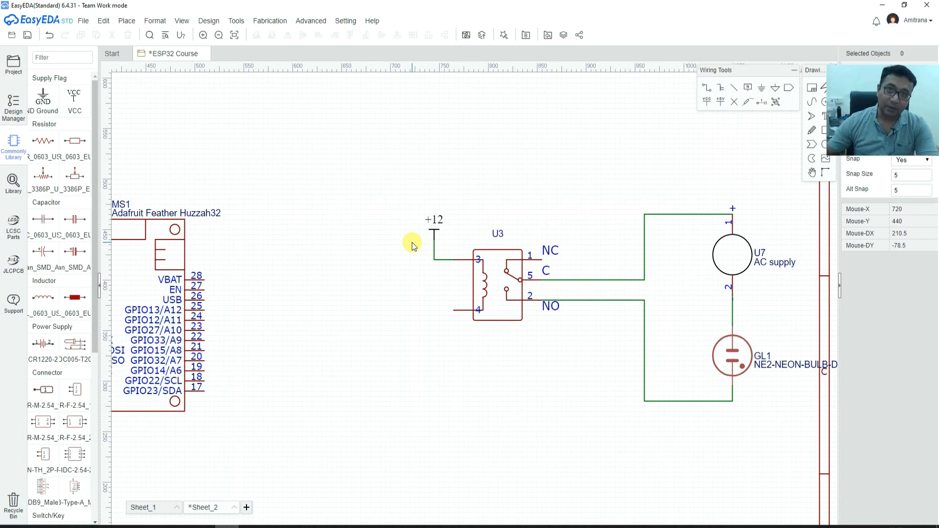
mouse_move(439, 329)
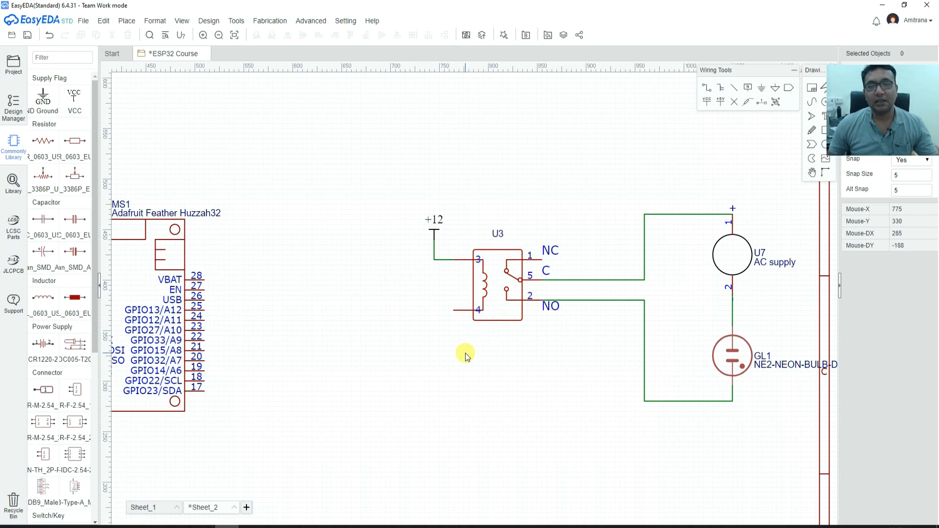
mouse_move(74, 177)
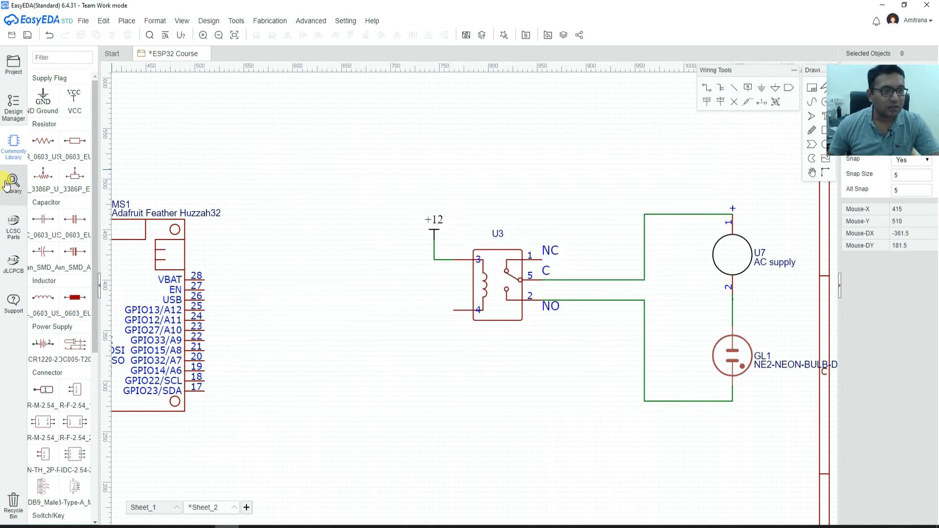
Step: Set resistor R2 to 330 Ω for the 2N3904 base drive from GPIO12
scroll("down", 3)
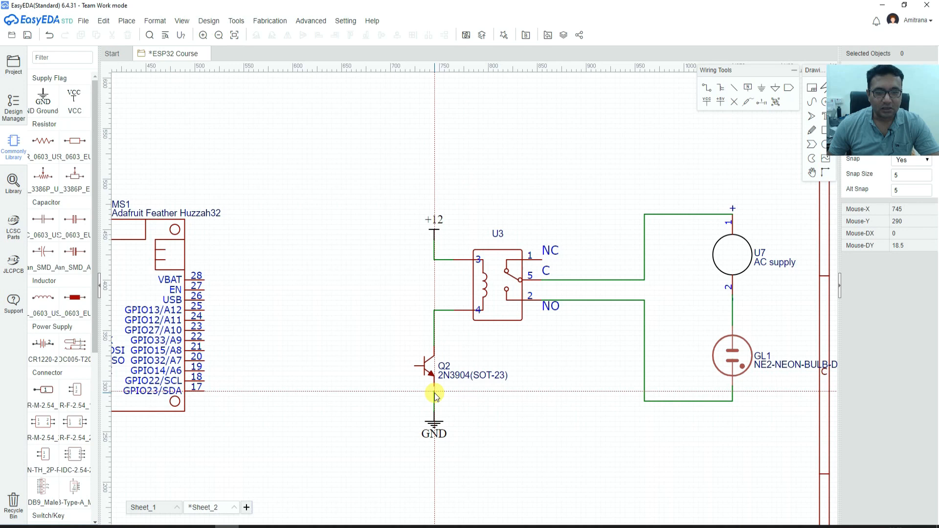
mouse_move(35, 152)
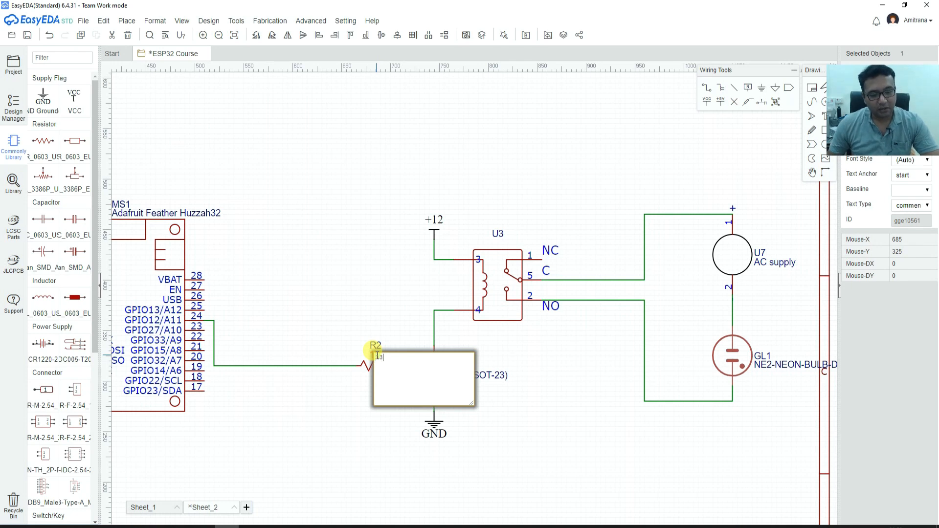
type("3309")
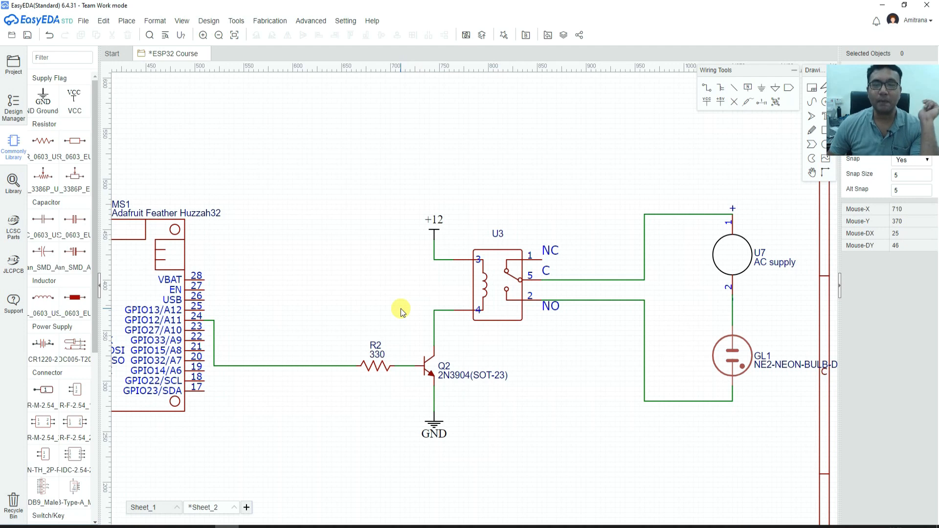
mouse_move(433, 289)
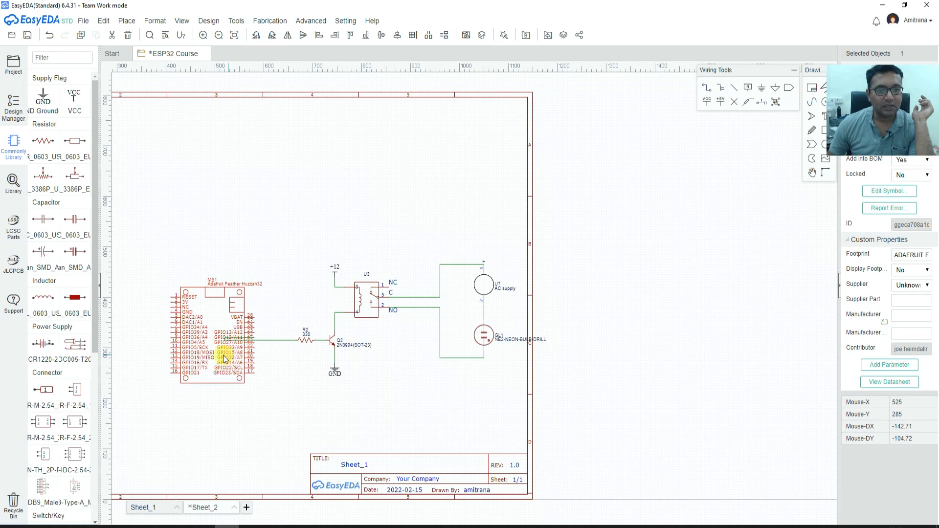
Step: Pan the view and relabel GL1's NE2-NEON-BULB-DRILL value as 'bulb'
left_click_drag(209, 335, 171, 335)
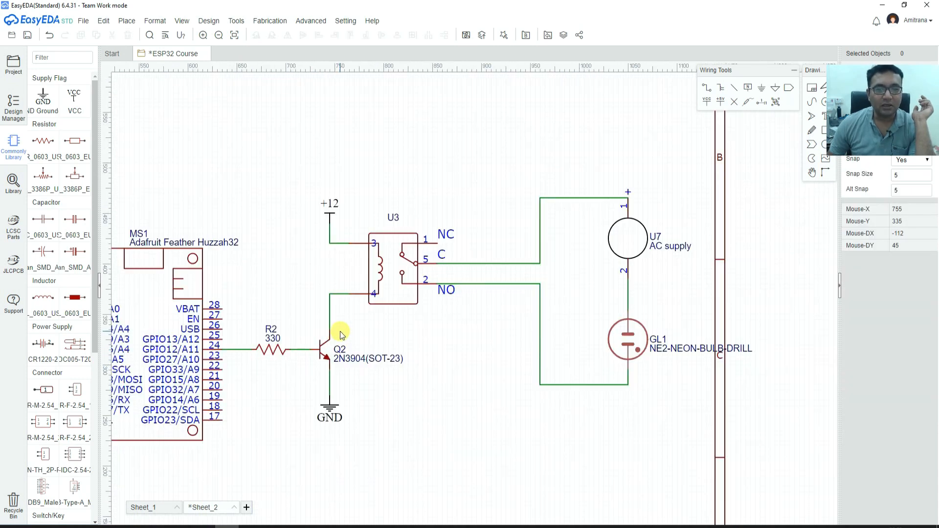
double_click(700, 348)
type("bulb")
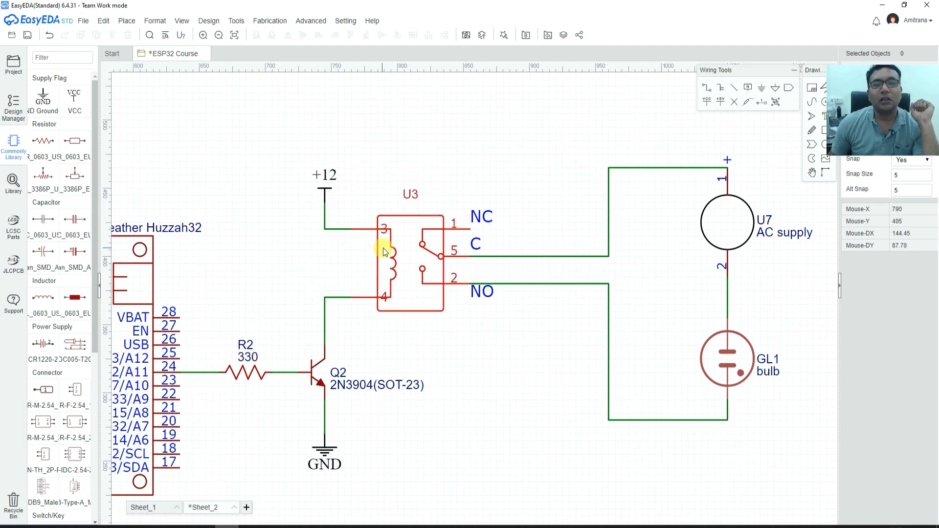
mouse_move(362, 302)
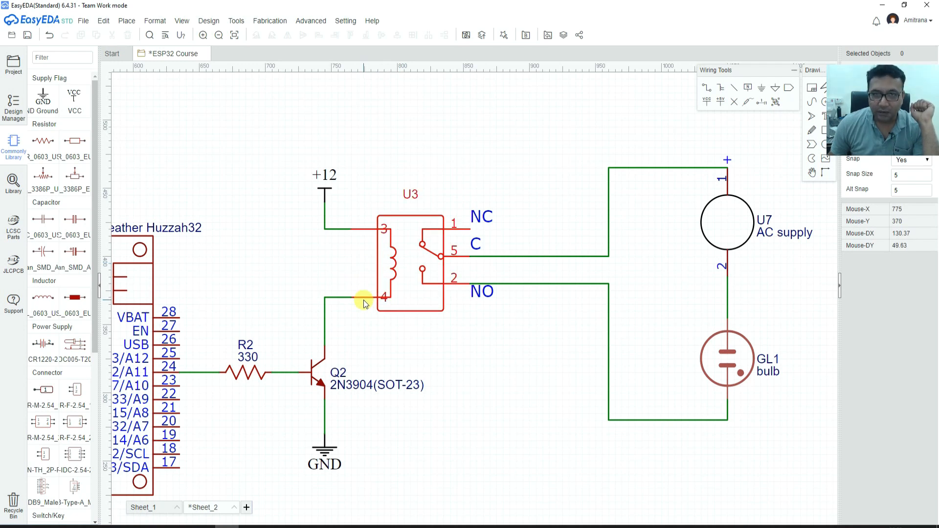
mouse_move(389, 281)
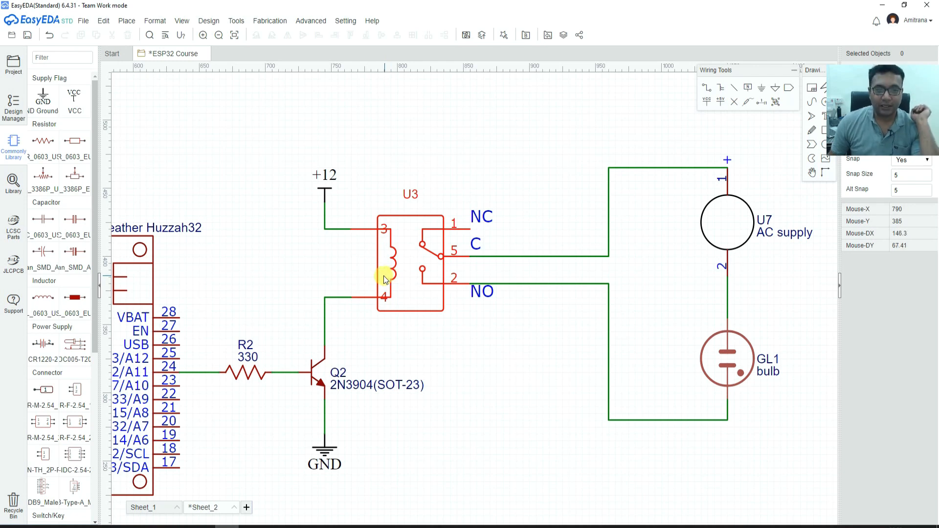
Step: Place a vertical 1N4007W diode D2 across the relay coil, +12 to pin 4
scroll("down", 3)
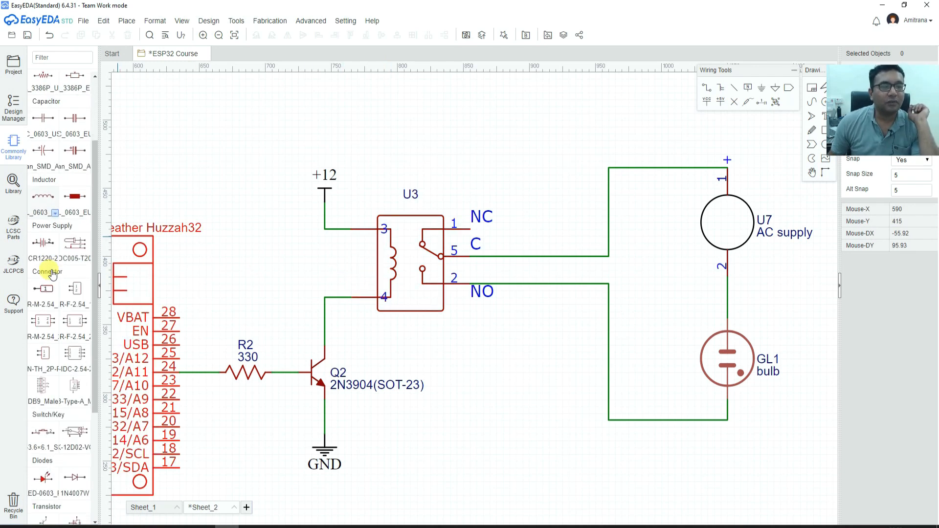
scroll("down", 3)
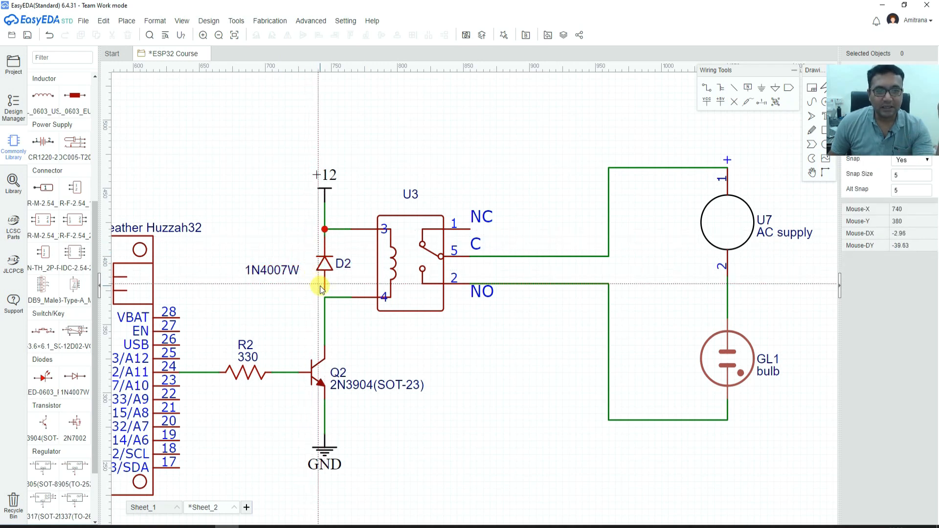
mouse_move(321, 299)
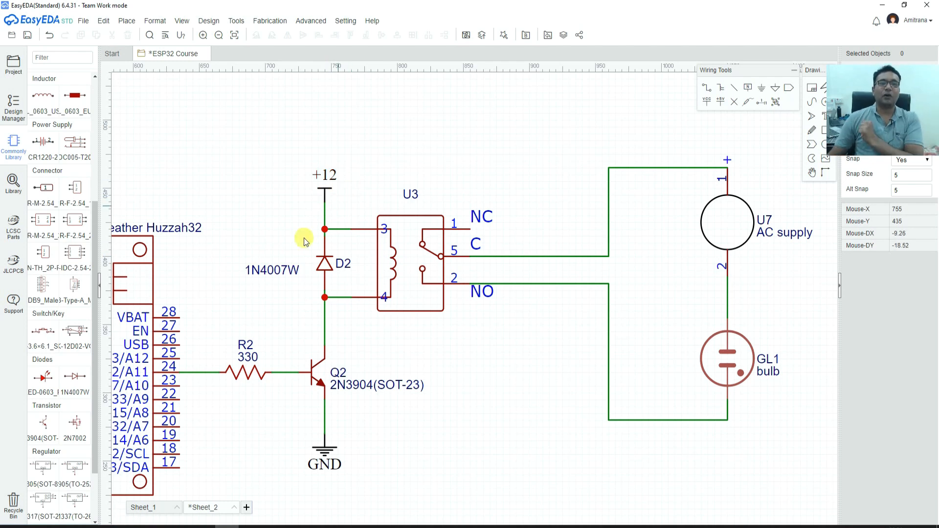
mouse_move(296, 295)
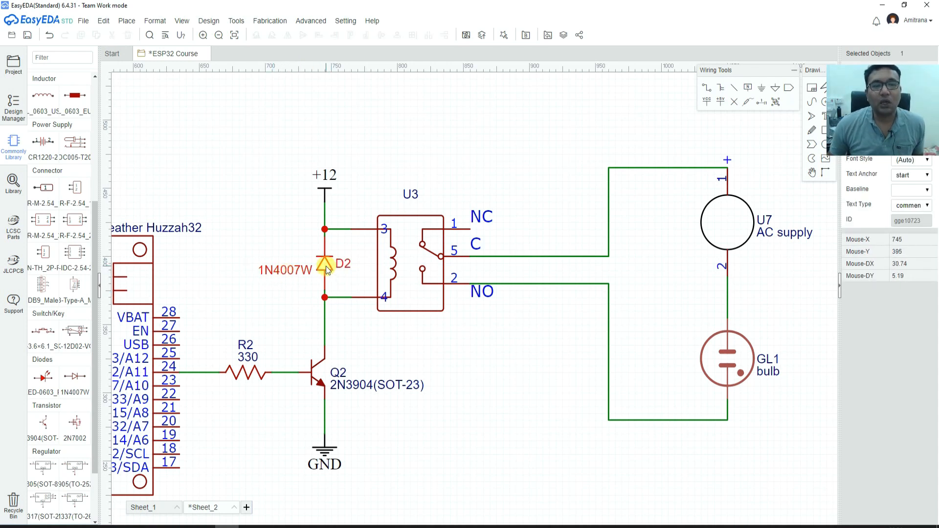
mouse_move(195, 371)
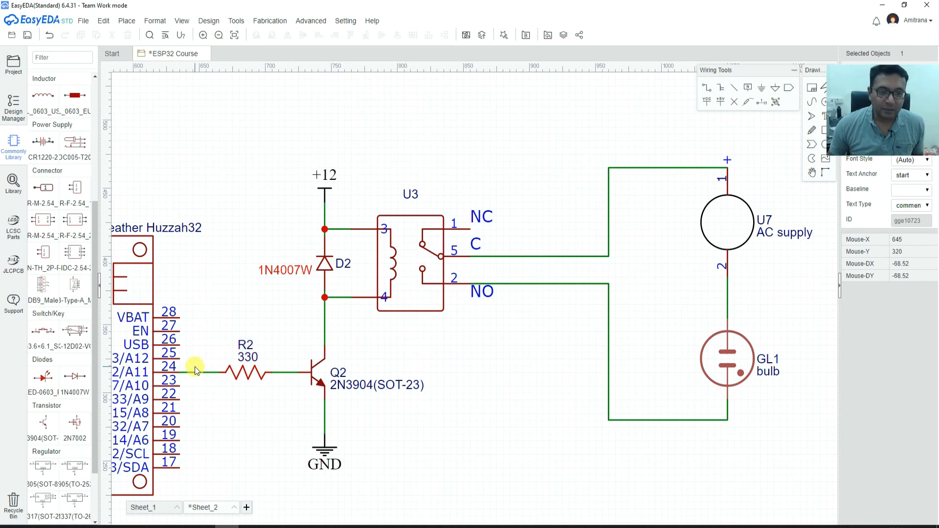
left_click(321, 359)
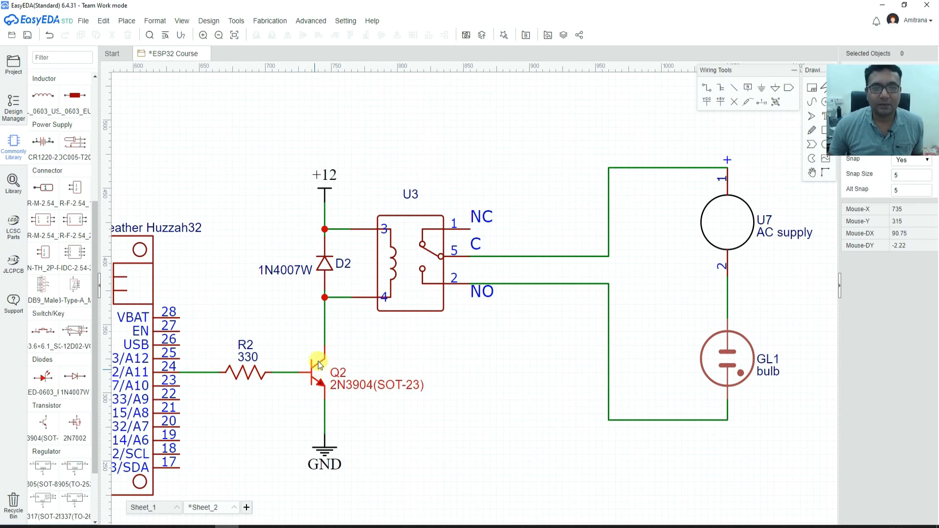
mouse_move(322, 328)
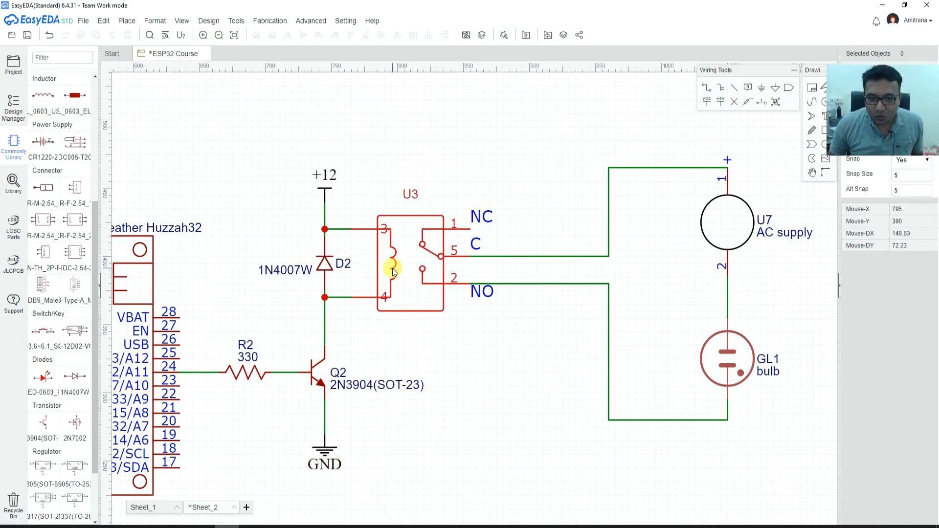
mouse_move(383, 276)
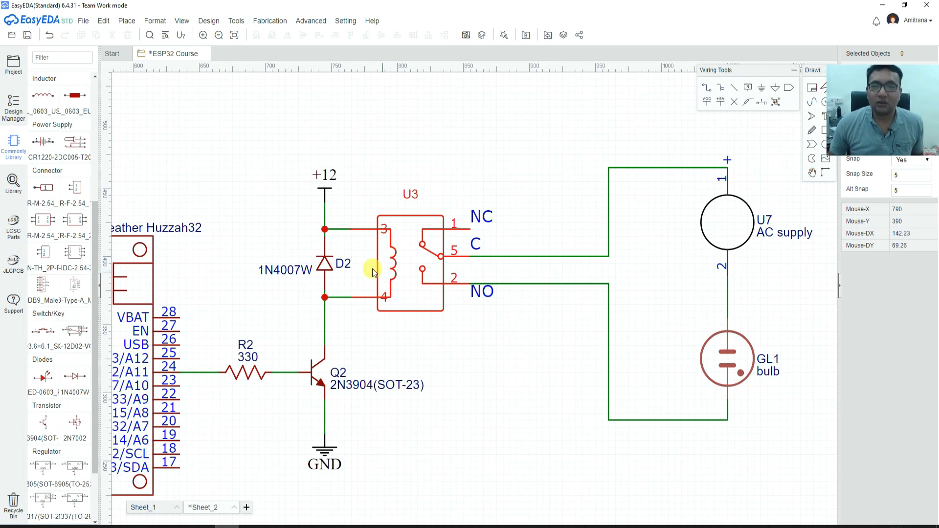
mouse_move(383, 263)
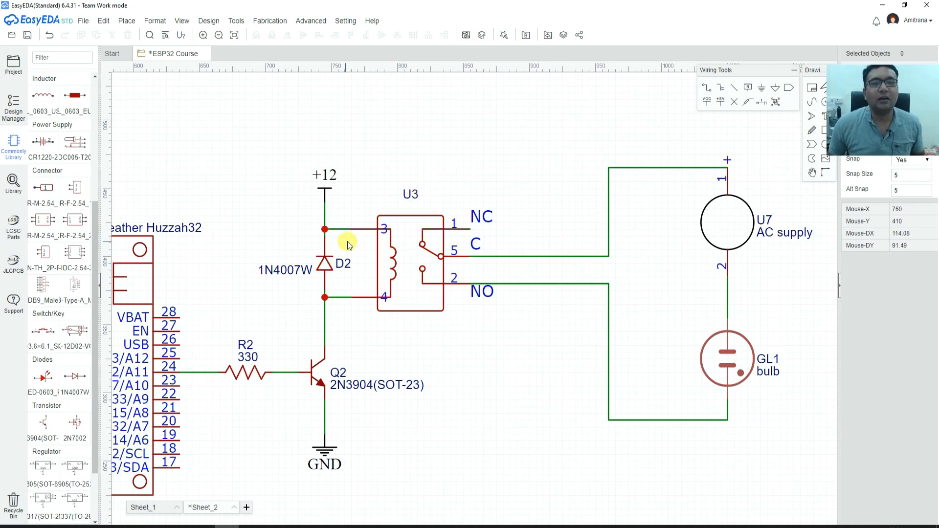
mouse_move(359, 282)
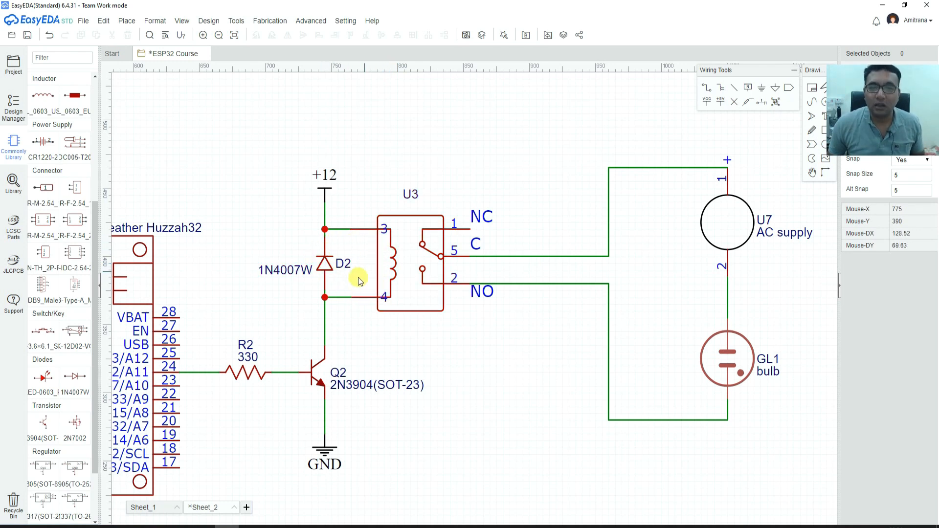
mouse_move(311, 268)
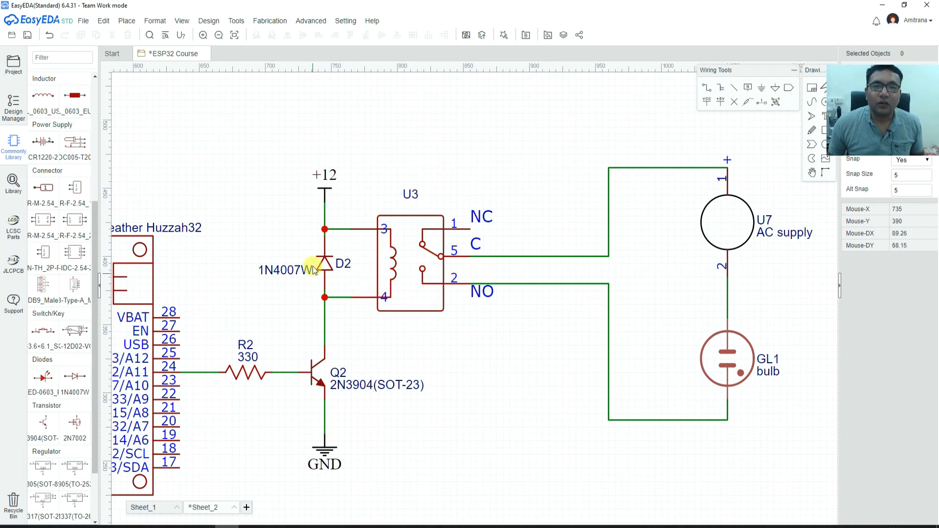
mouse_move(315, 275)
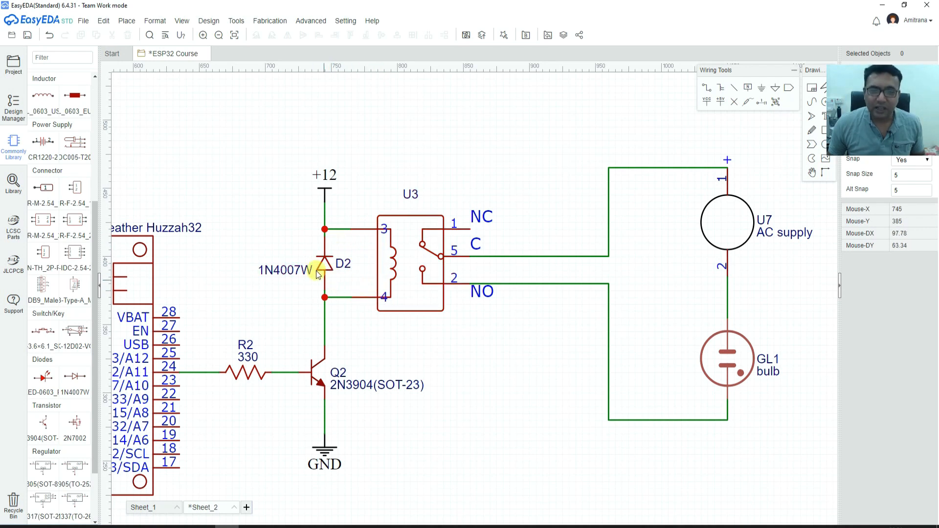
mouse_move(368, 273)
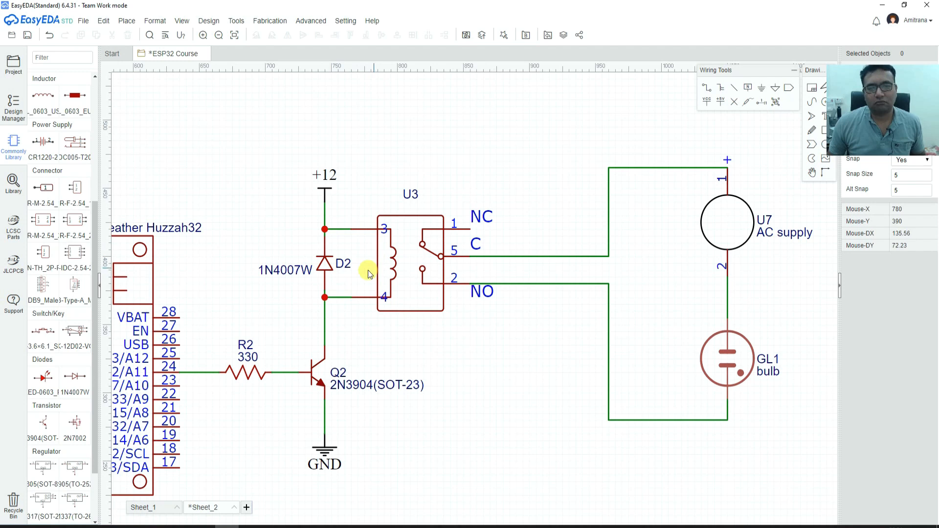
mouse_move(344, 251)
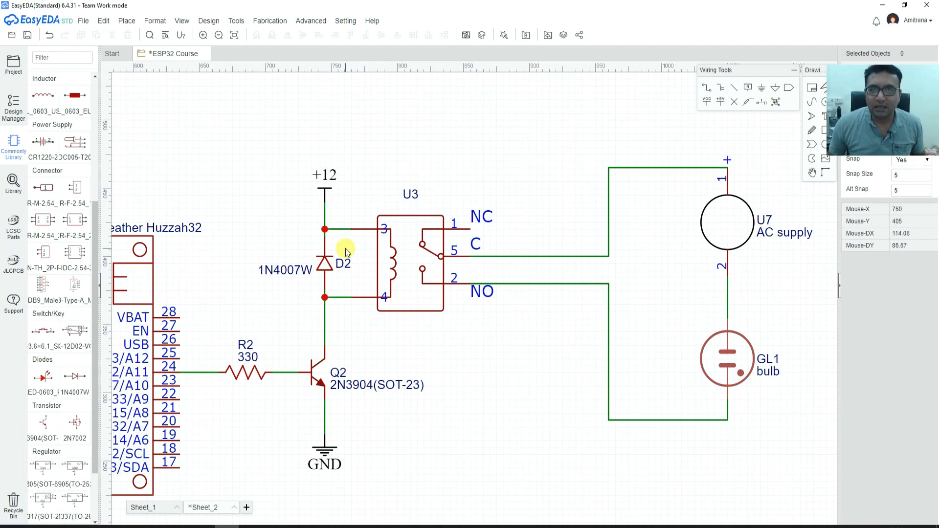
mouse_move(333, 244)
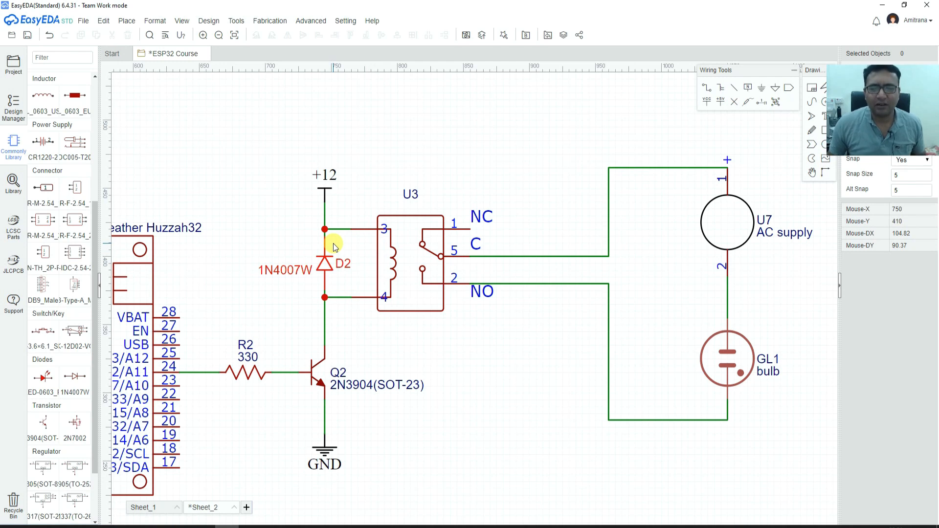
mouse_move(311, 243)
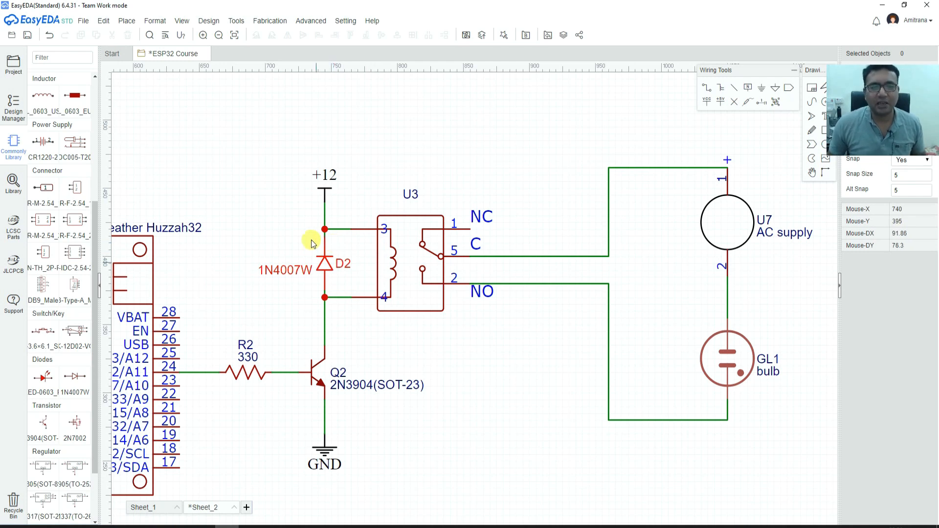
mouse_move(356, 268)
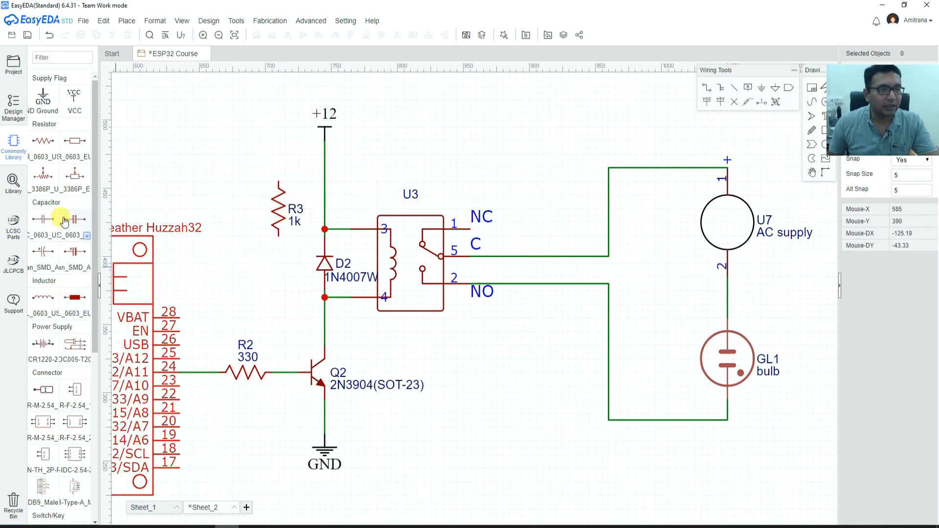
Step: Wire an LED in series with R3 from +12 to relay pin 4, R3 set to 4.7k
scroll("down", 3)
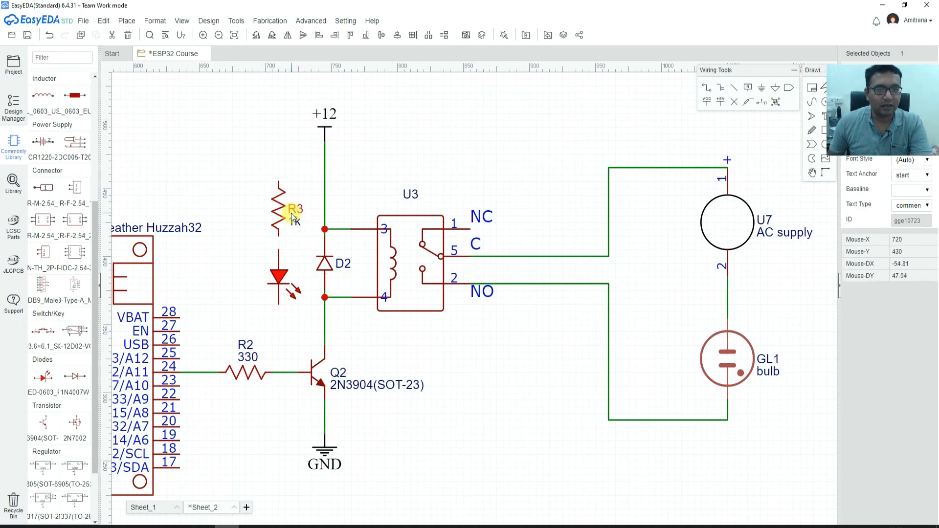
left_click(277, 209)
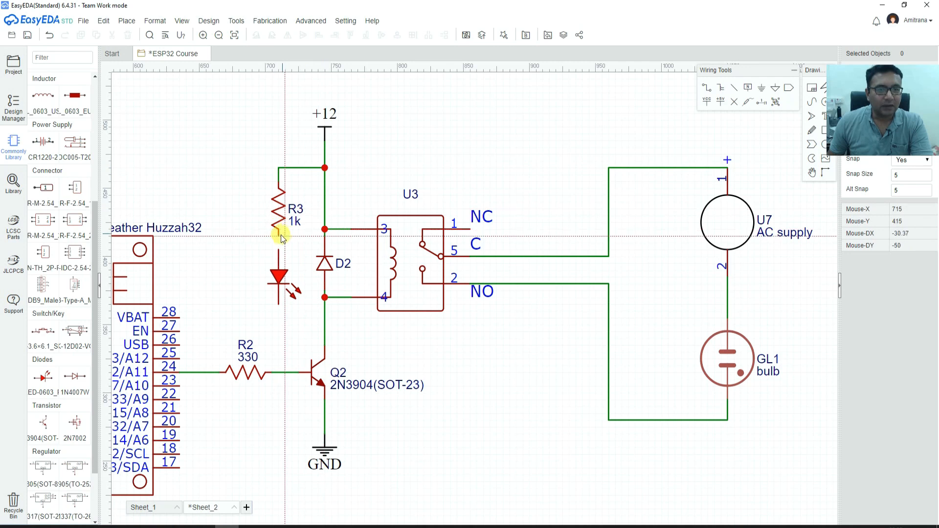
mouse_move(278, 309)
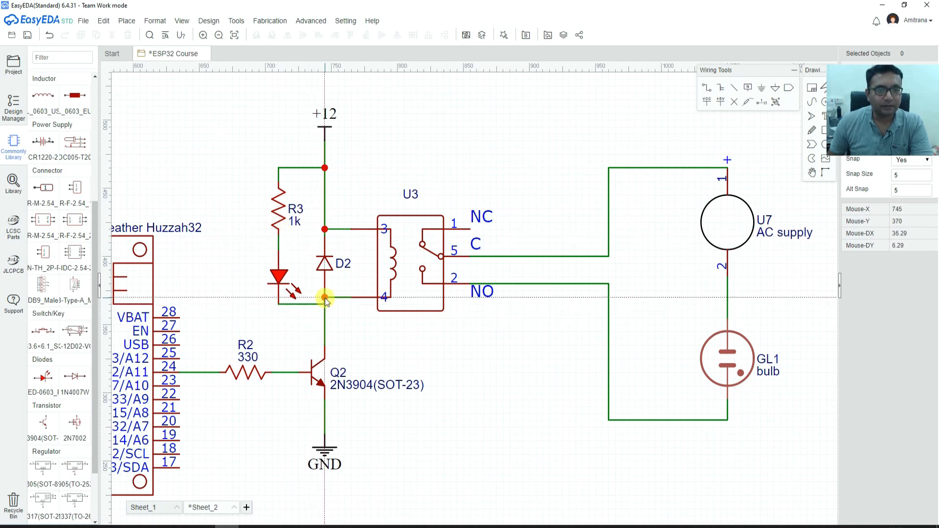
mouse_move(412, 334)
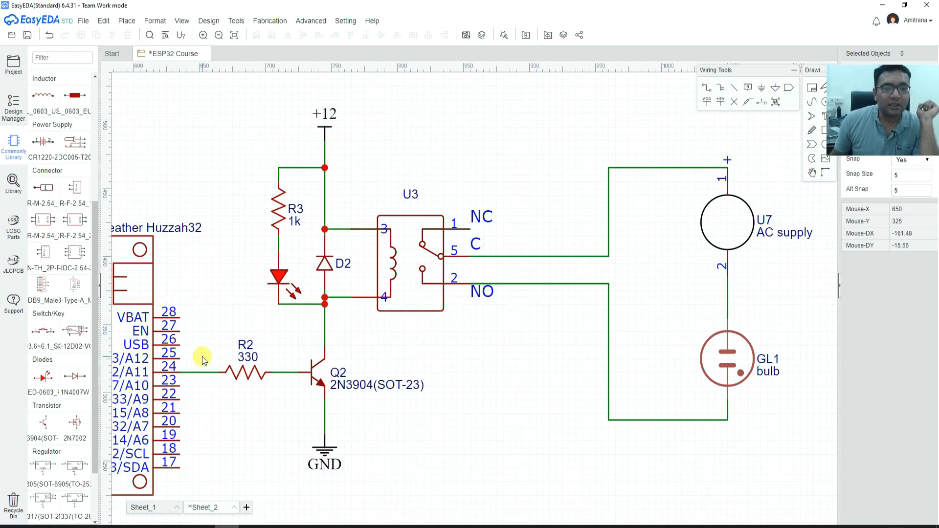
mouse_move(801, 263)
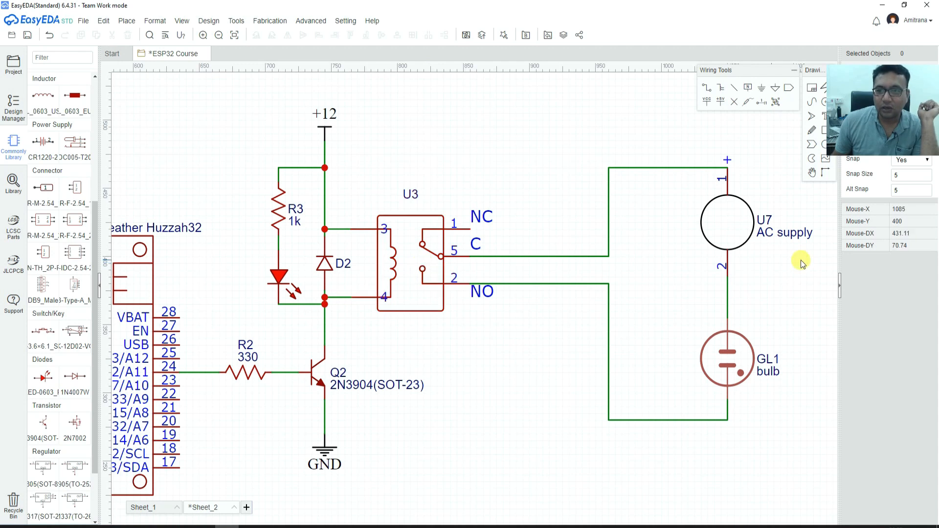
mouse_move(272, 272)
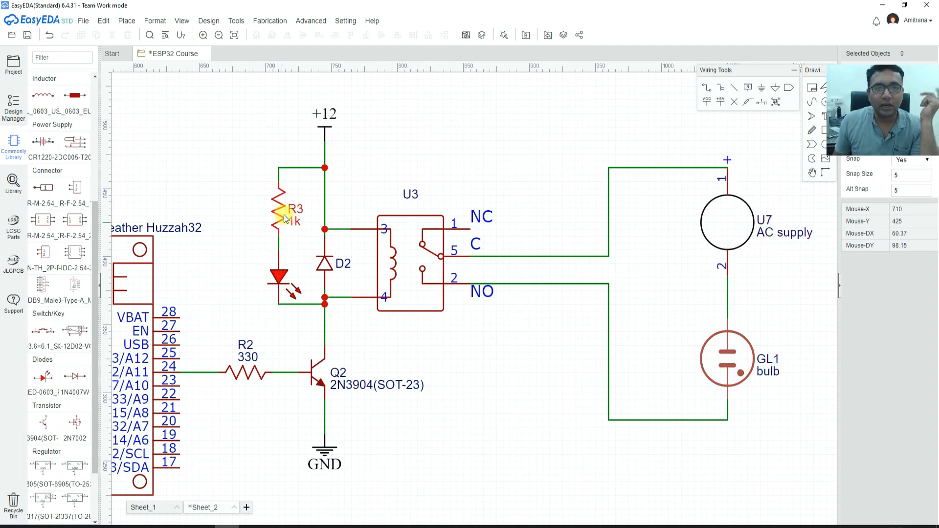
left_click(279, 202)
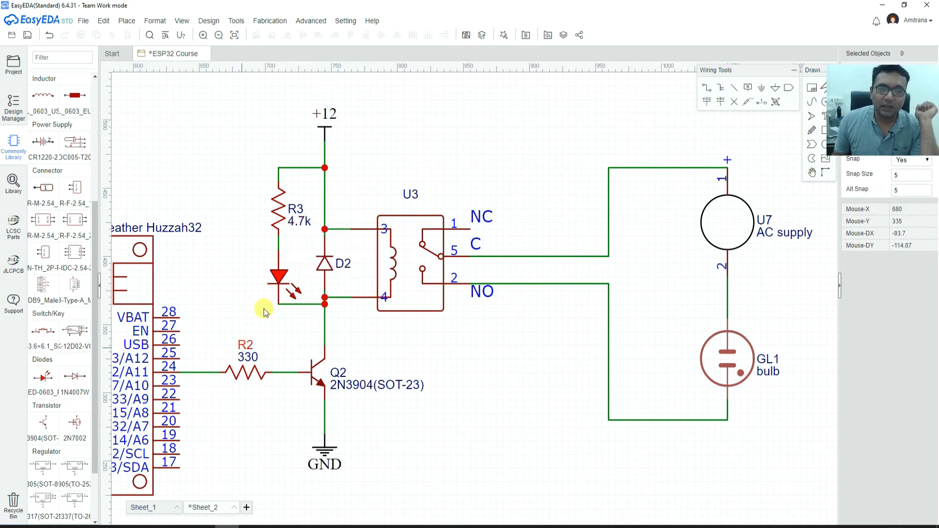
mouse_move(269, 289)
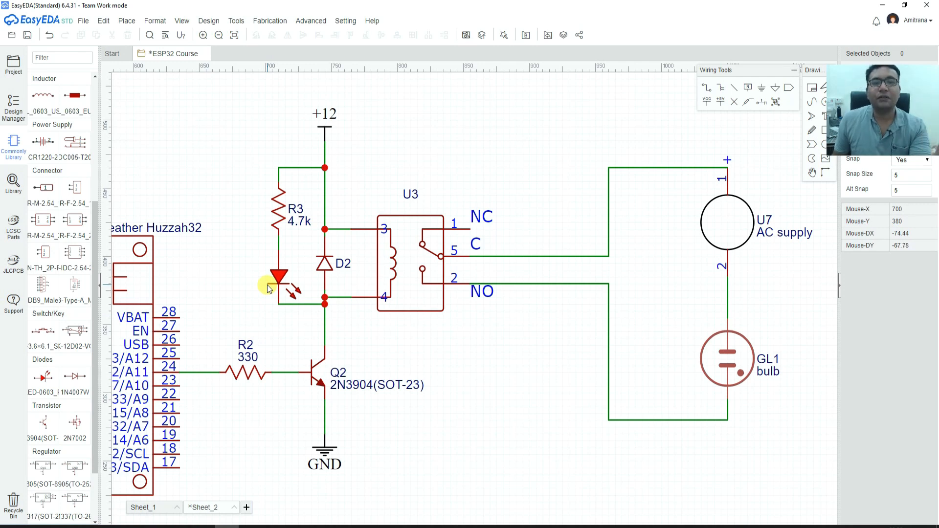
left_click(336, 262)
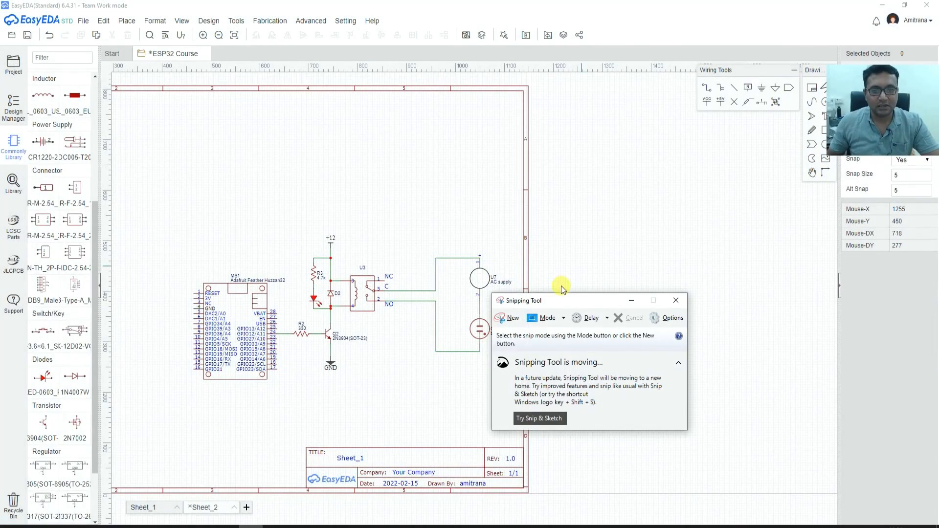
Step: Snip the relay schematic to the clipboard, then zoom in and hide EasyEDA's grid
left_click(512, 318)
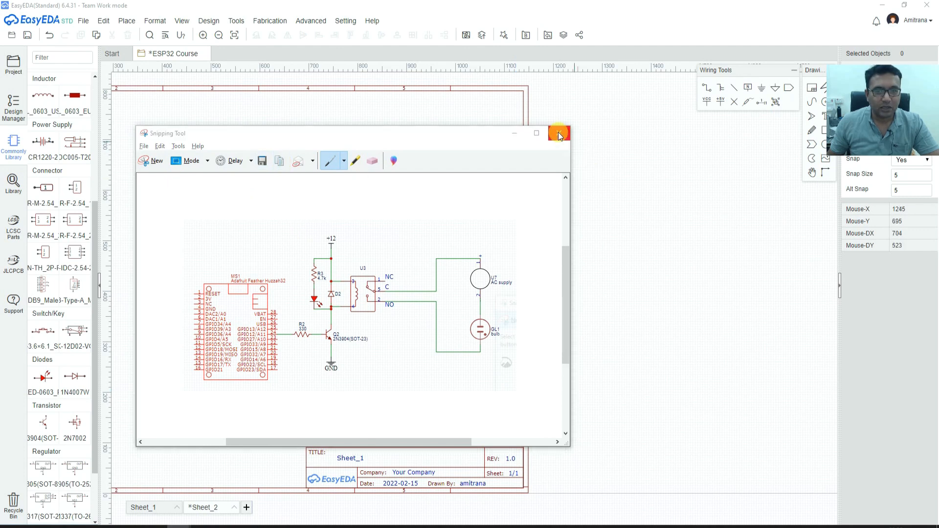
key("alt+tab")
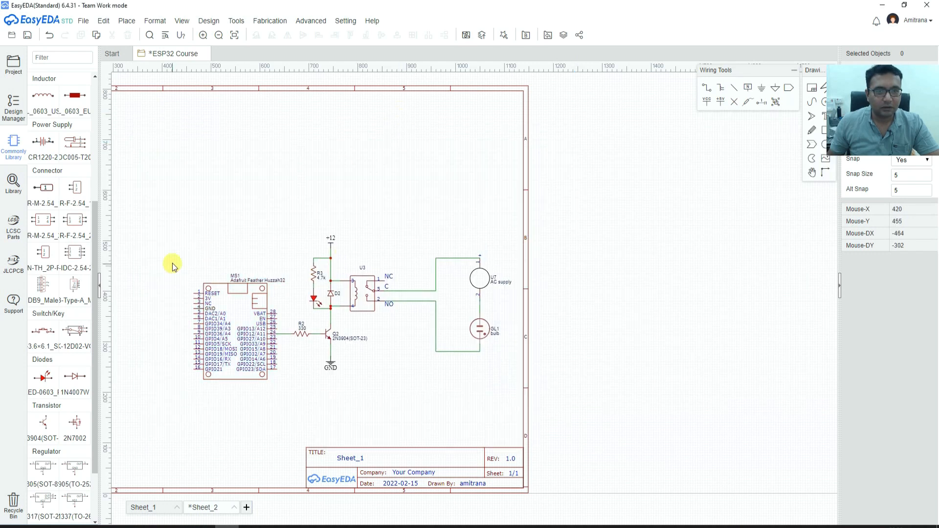
left_click_drag(172, 266, 519, 392)
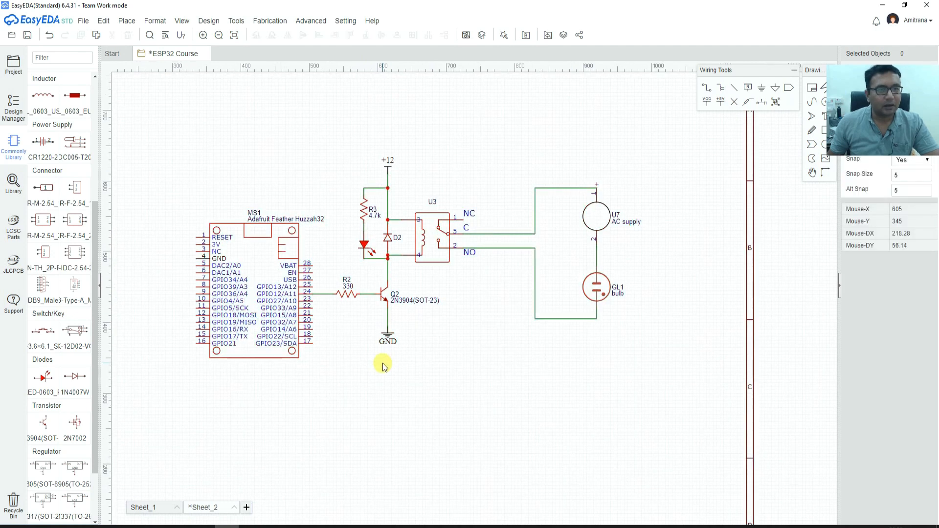
left_click(181, 21)
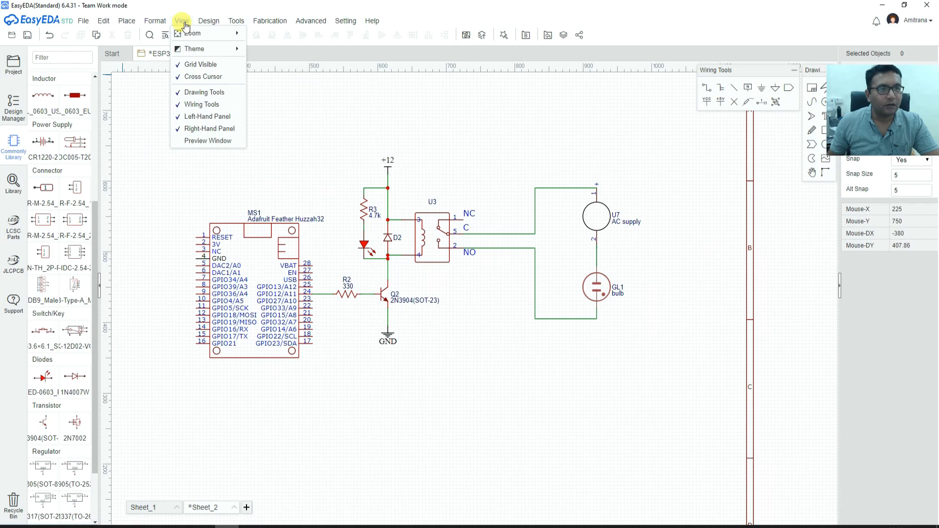
left_click(182, 20)
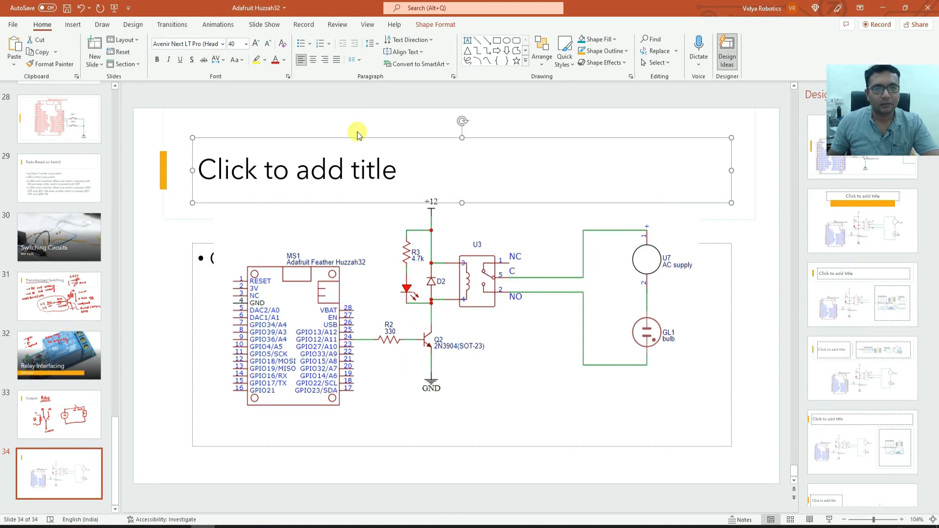
mouse_move(355, 140)
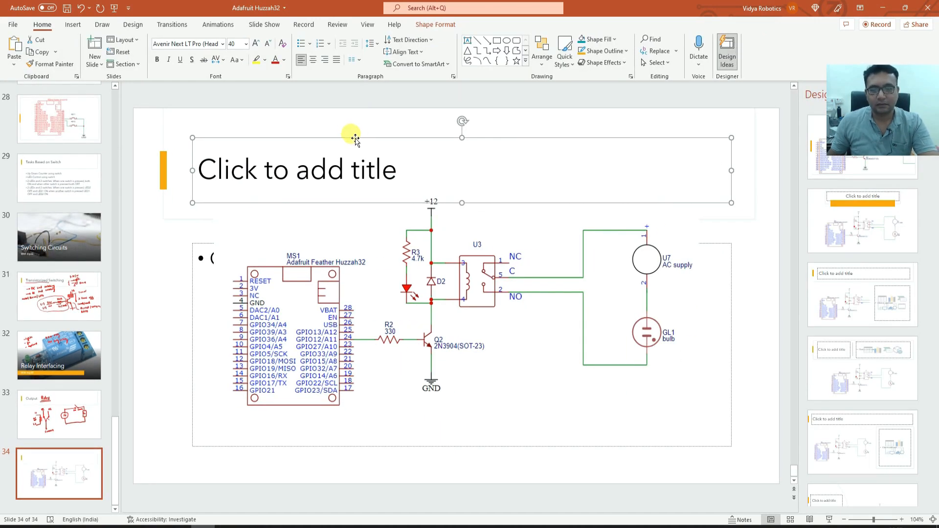
Step: Title the pasted schematic slide 'Relay Switching Circuit'
type("Relay Switching")
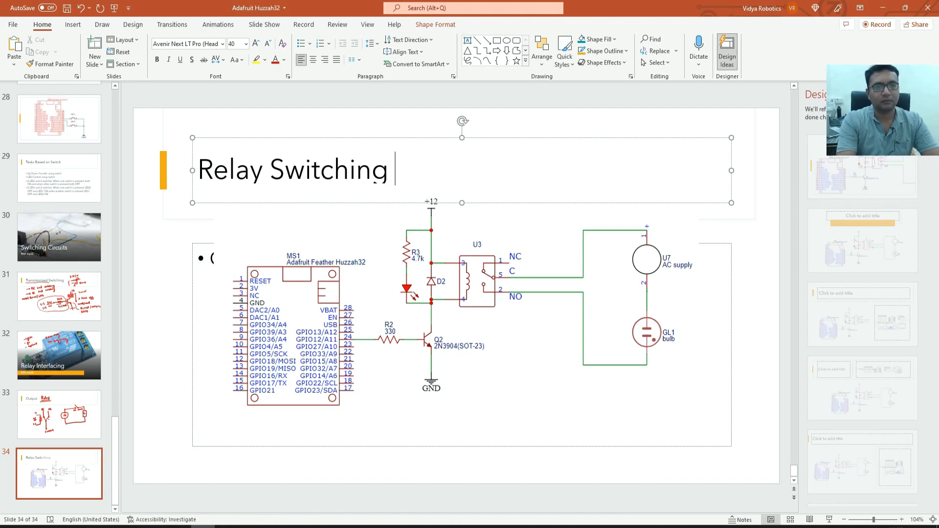
type("Circuit")
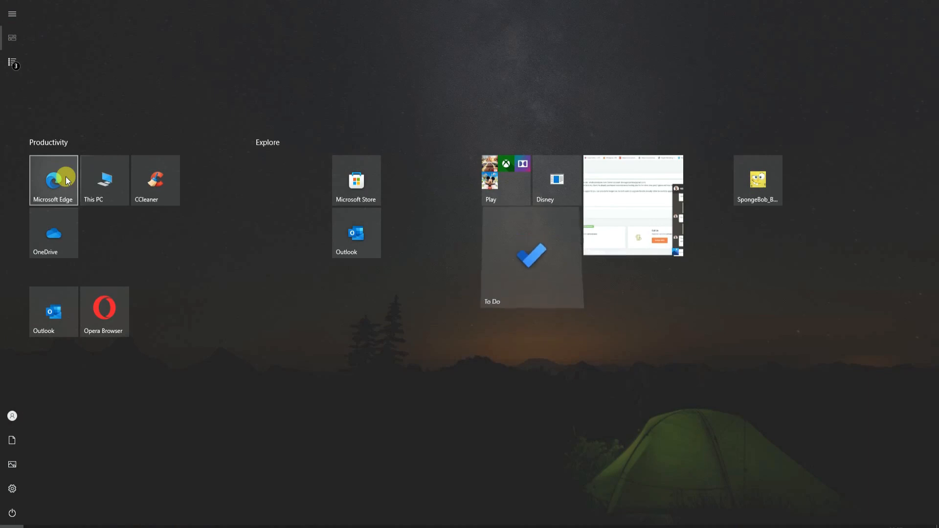
Step: Search Edge for 'relay module' and open ElectronicsComp's 1 Channel 5V Relay Module page
left_click(54, 180)
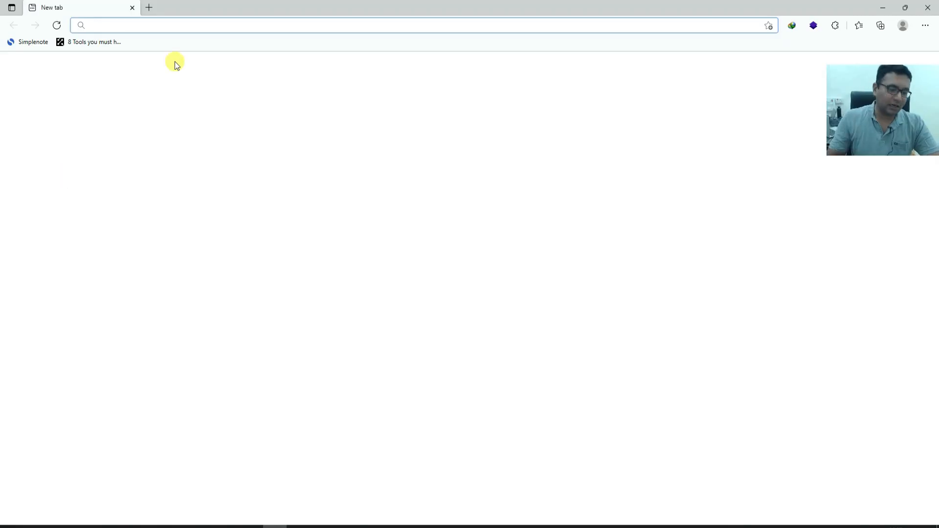
type("relay m")
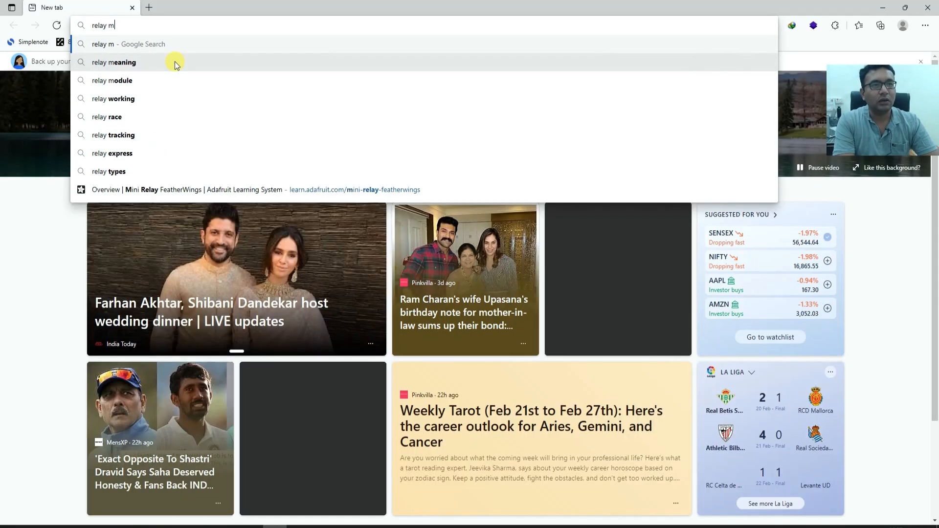
left_click(112, 80)
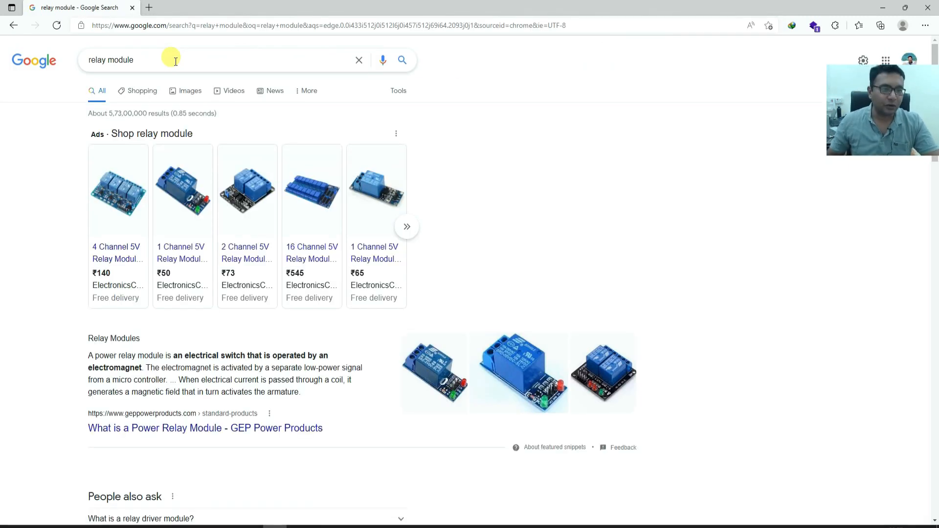
mouse_move(179, 250)
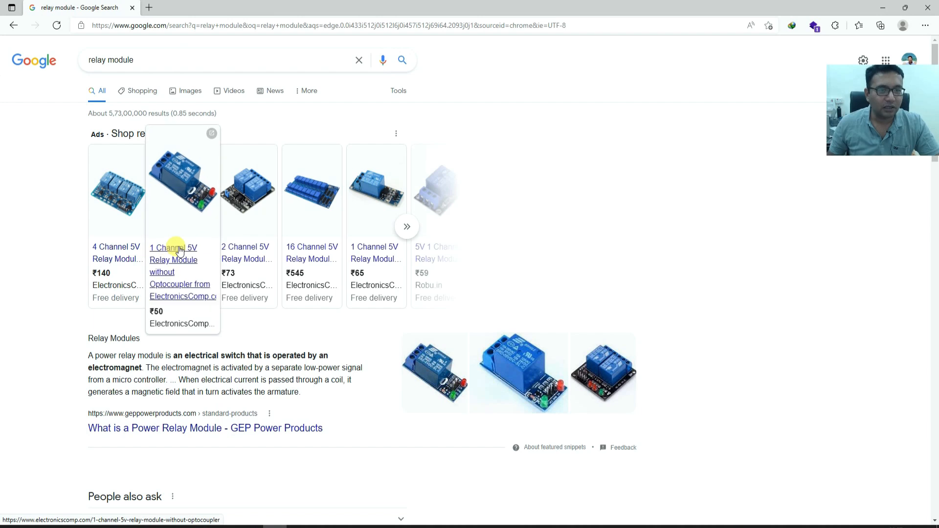
left_click(173, 253)
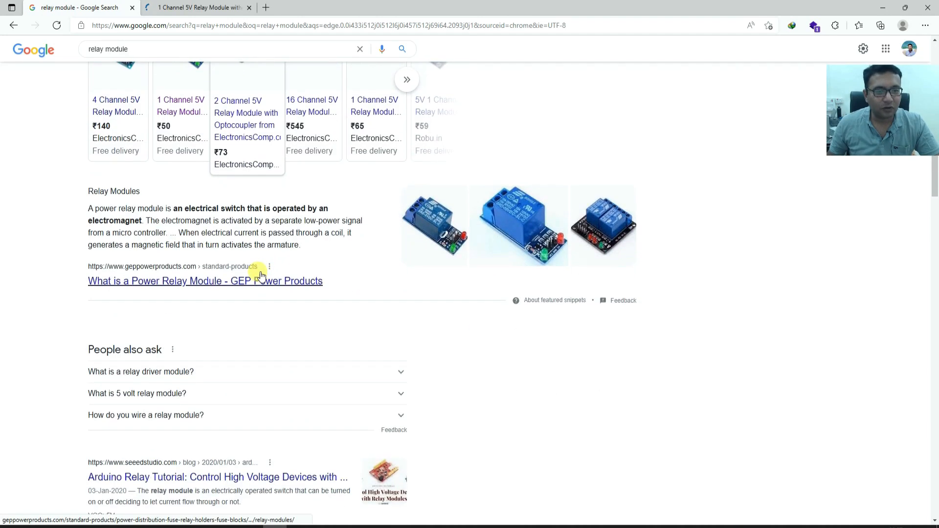
scroll("down", 3)
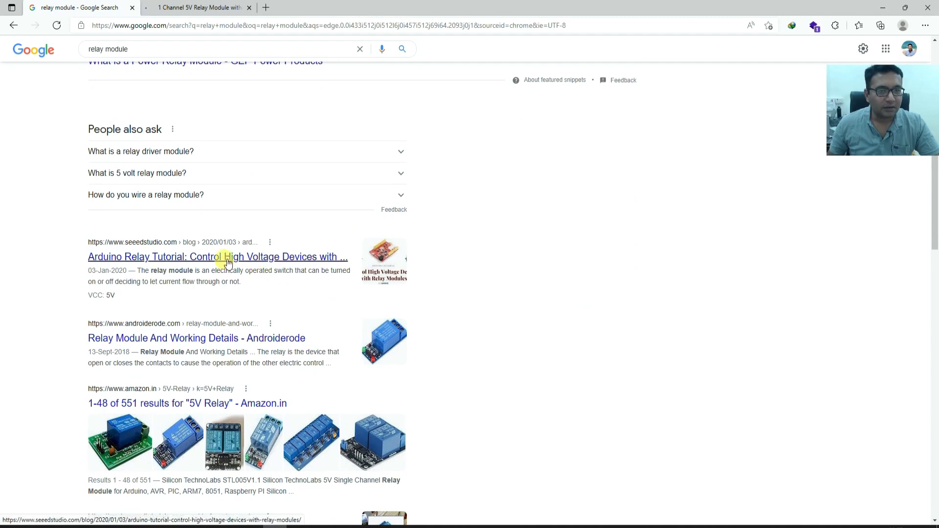
scroll("down", 3)
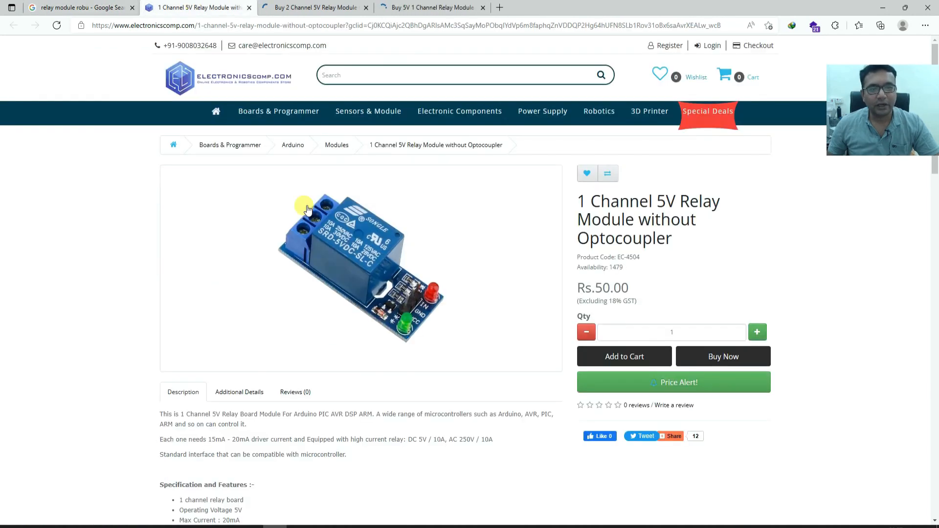
mouse_move(370, 311)
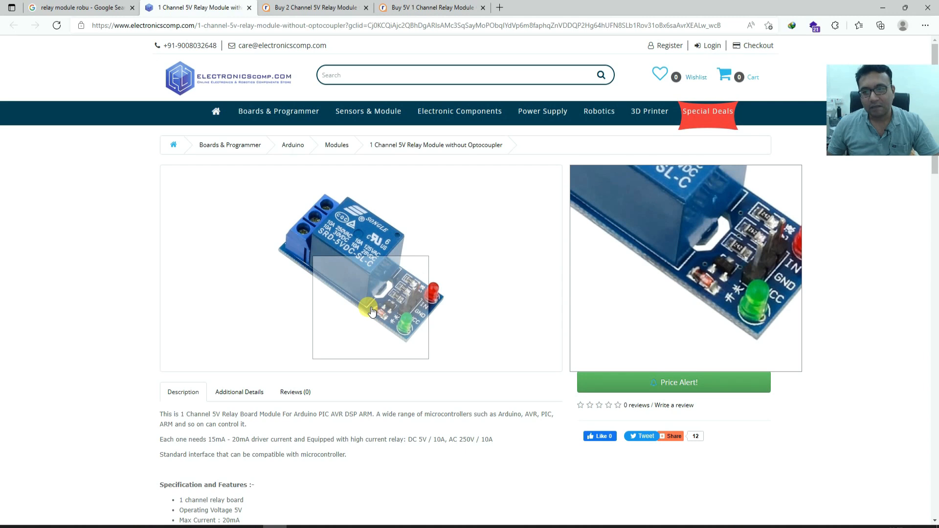
mouse_move(382, 303)
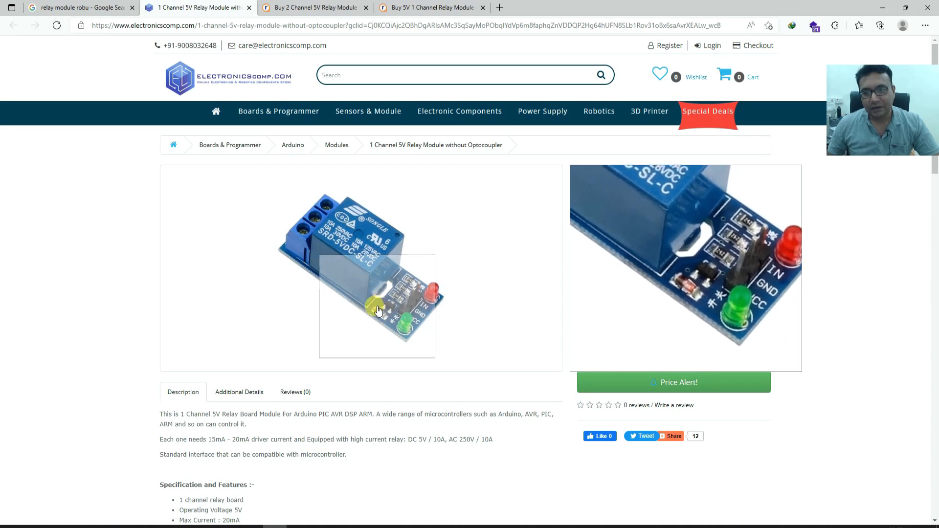
mouse_move(387, 312)
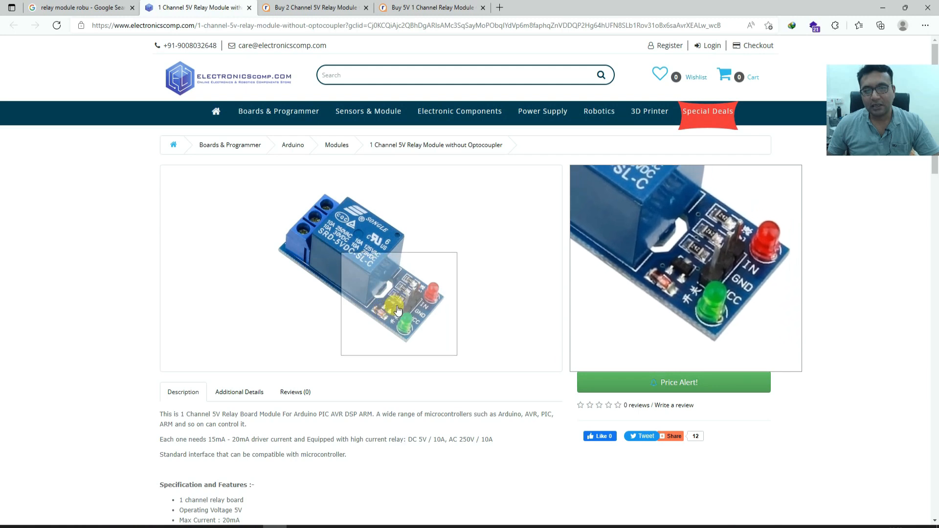
mouse_move(349, 250)
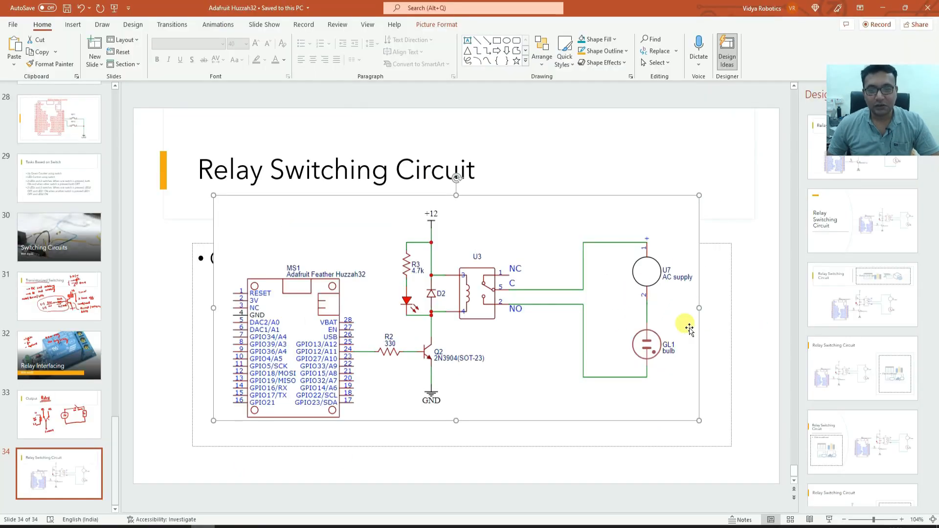
mouse_move(639, 306)
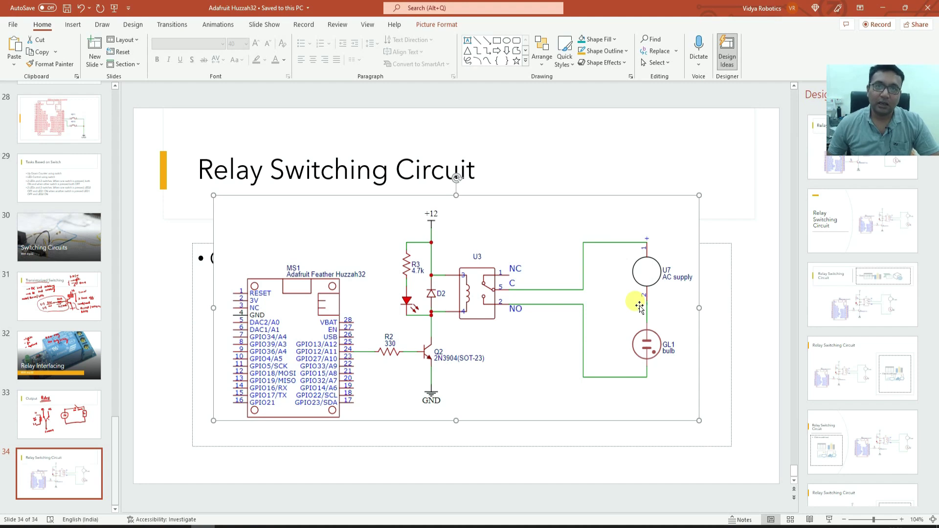
mouse_move(629, 346)
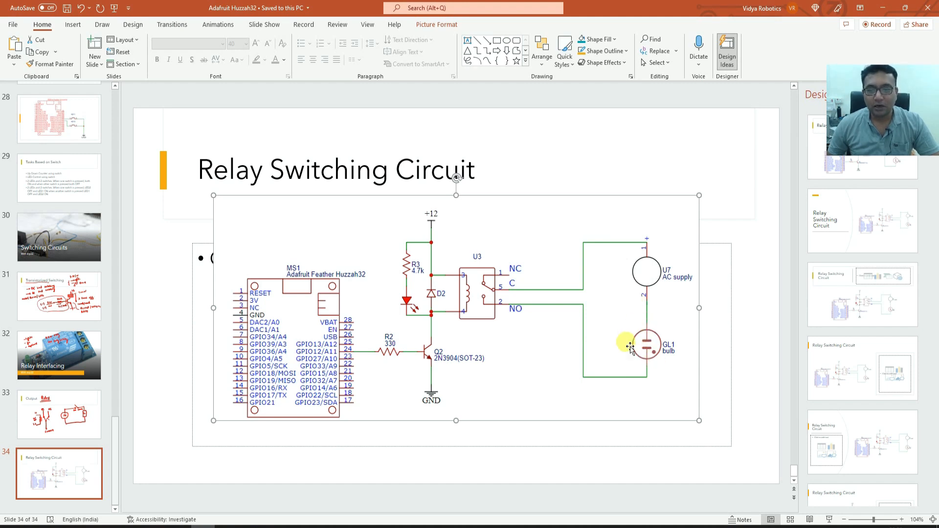
mouse_move(666, 362)
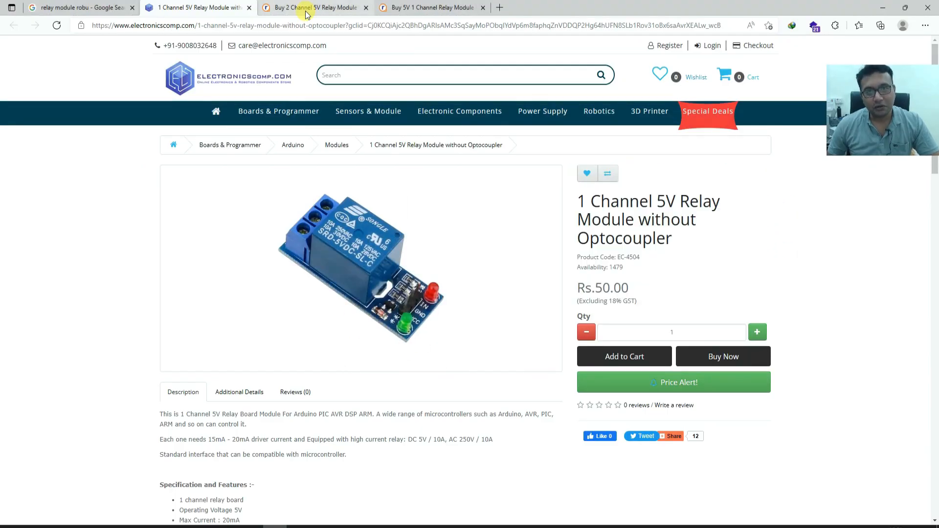
mouse_move(306, 13)
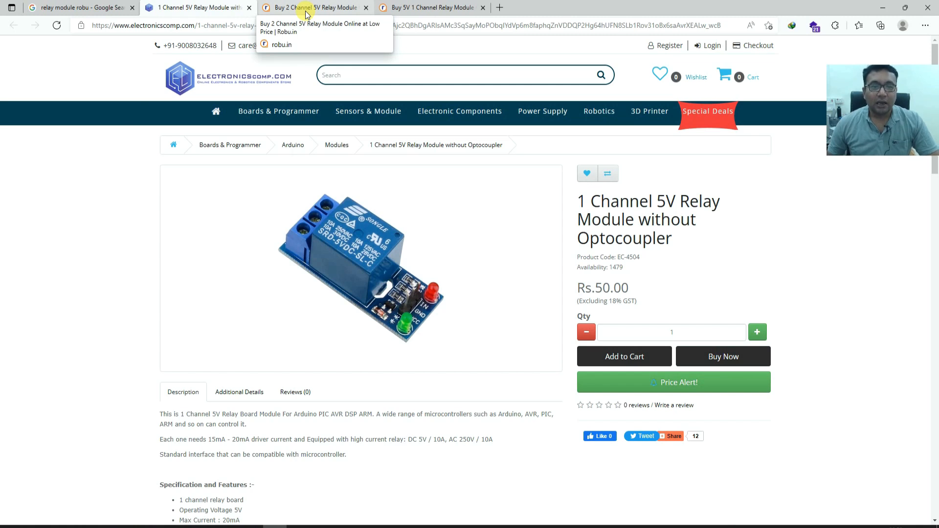
Step: Switch to the 2 Channel 5V Relay Module tab and view its circuit diagram and photos
left_click(314, 7)
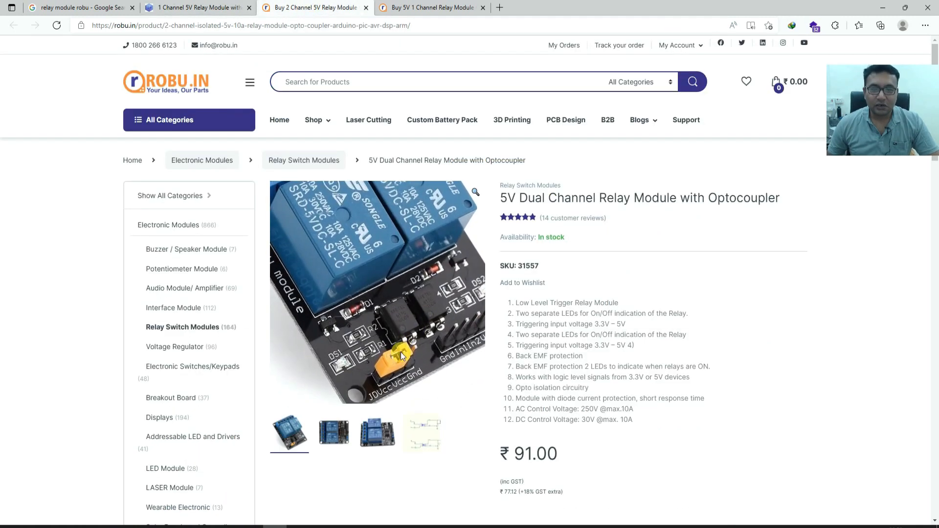
mouse_move(389, 240)
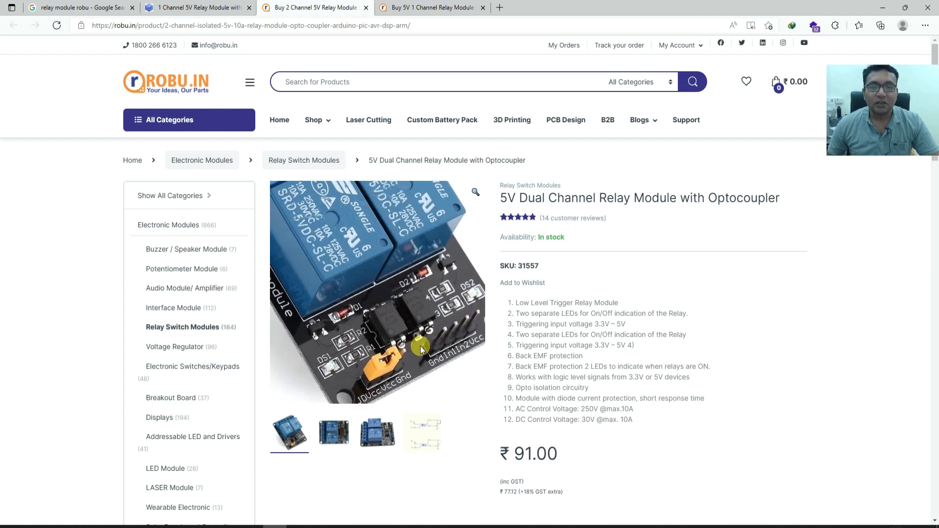
mouse_move(358, 285)
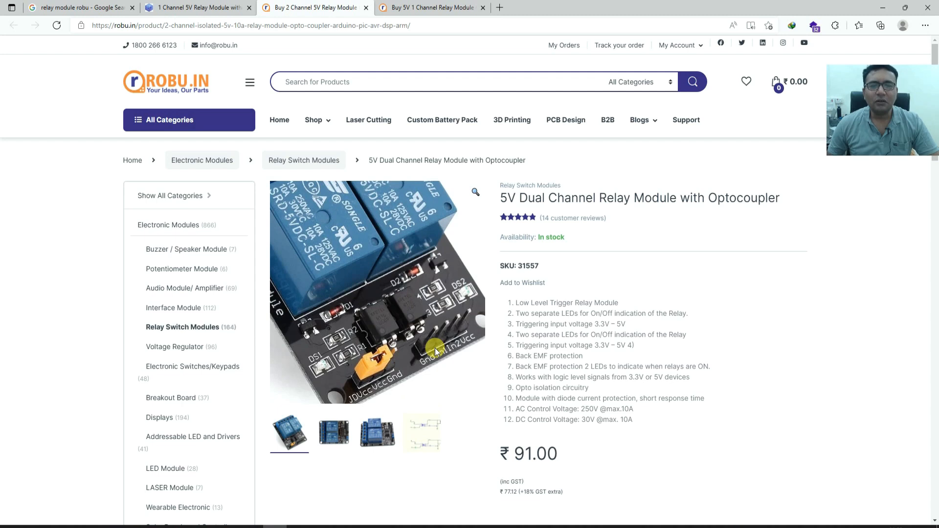
left_click(422, 432)
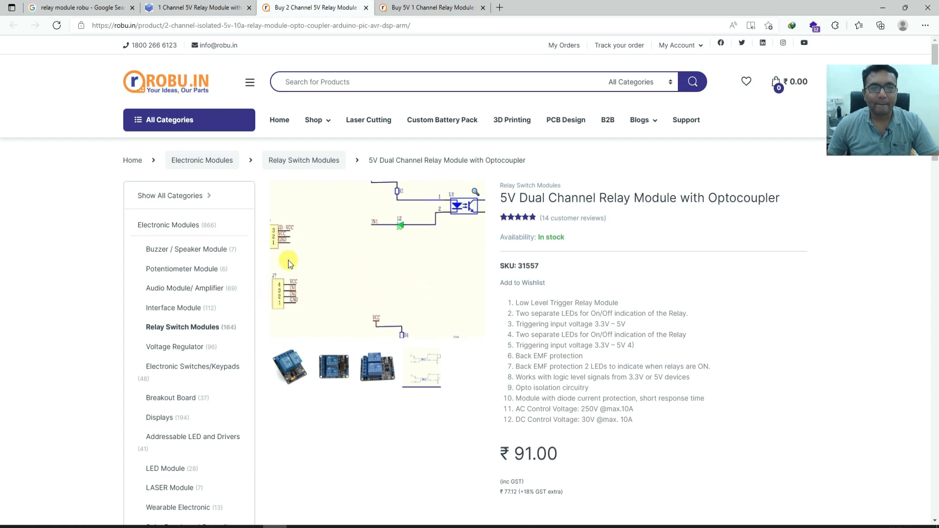
left_click(333, 368)
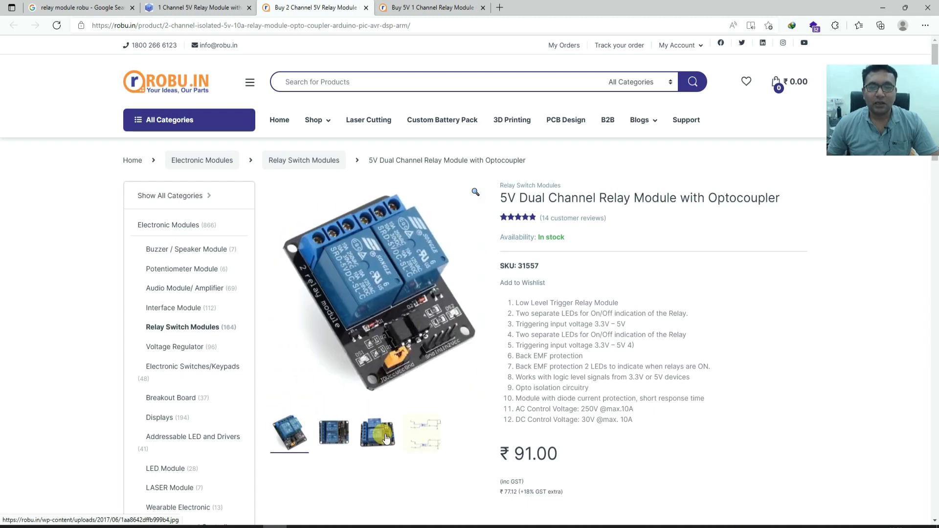
left_click(378, 434)
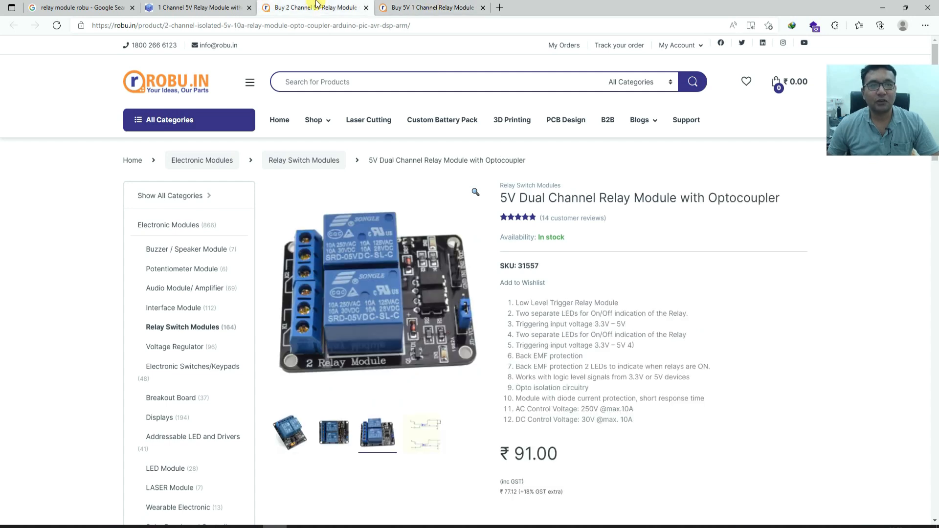
Step: Open the Relay Switch Modules breadcrumb and scroll through its 168 listed products
left_click(304, 160)
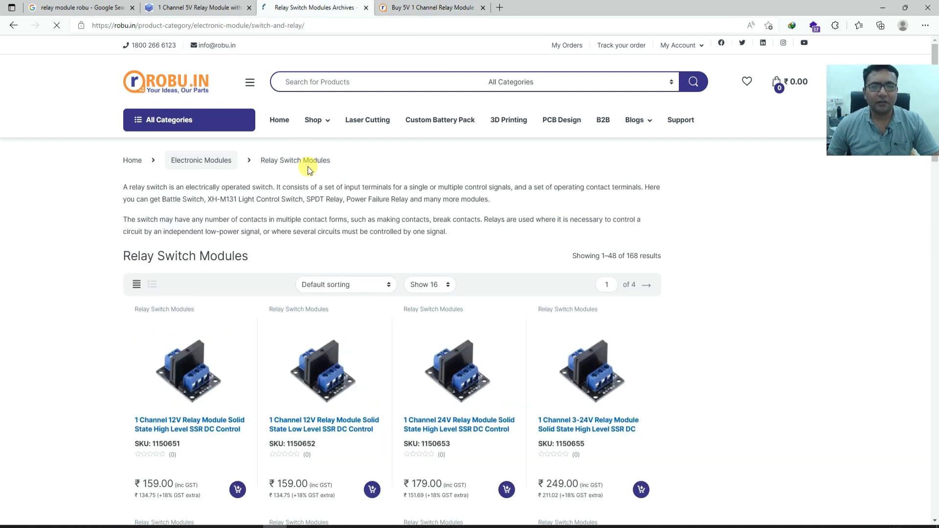
scroll("down", 3)
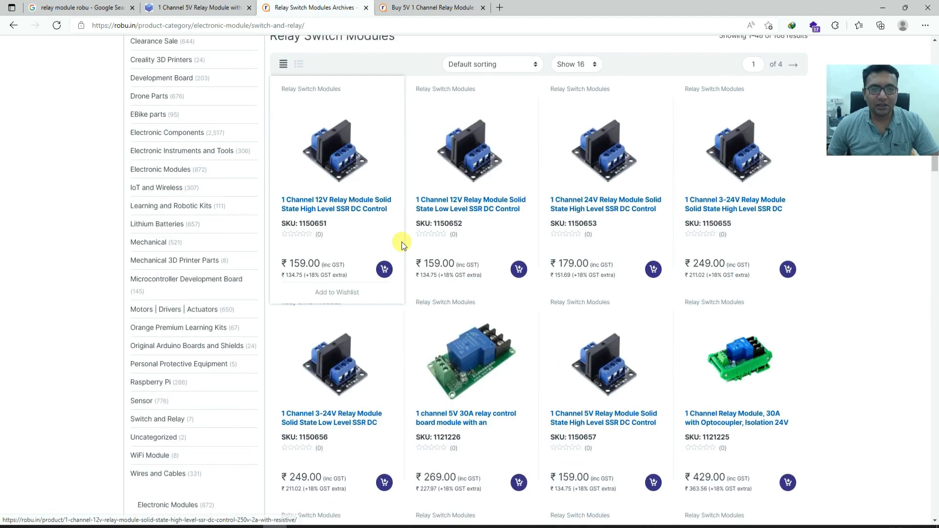
scroll("down", 3)
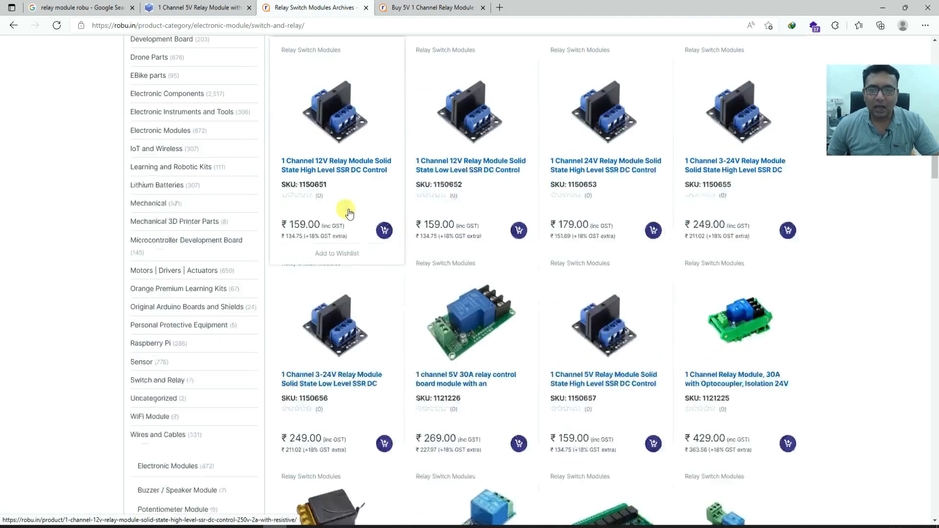
scroll("down", 3)
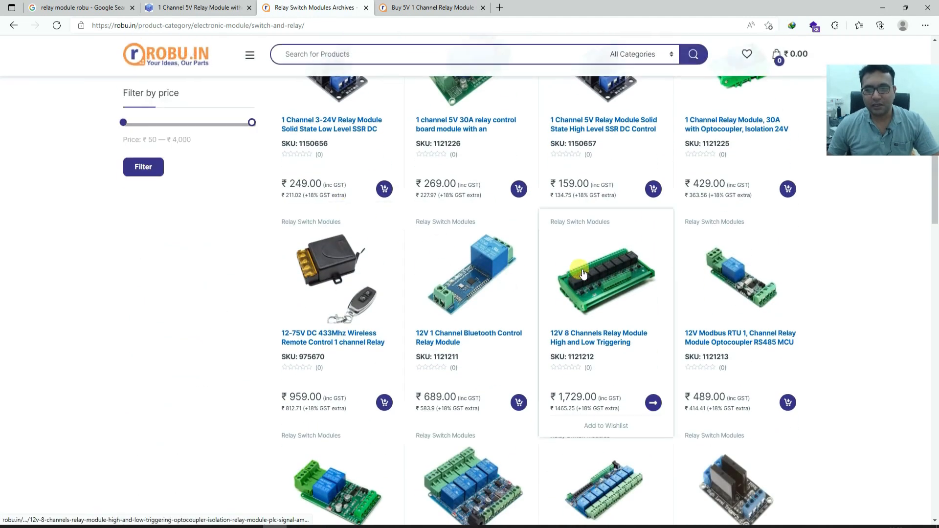
scroll("down", 3)
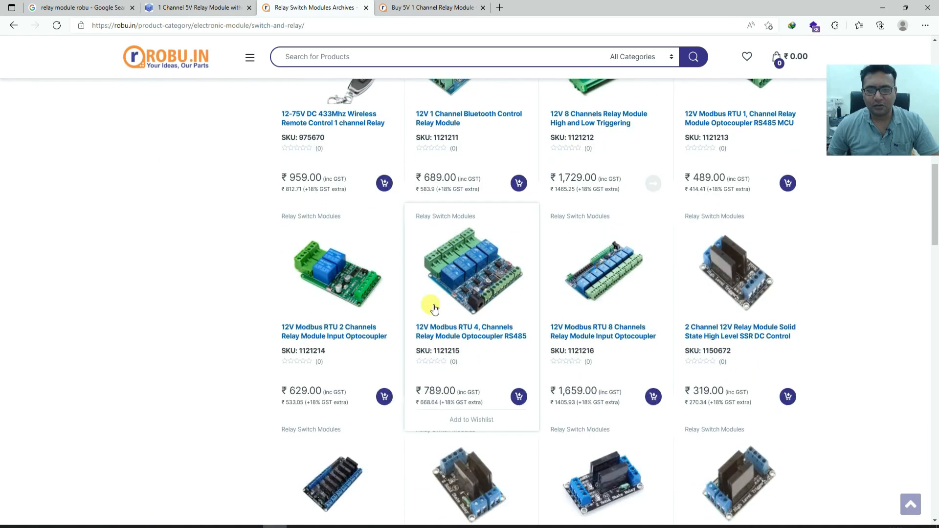
mouse_move(490, 267)
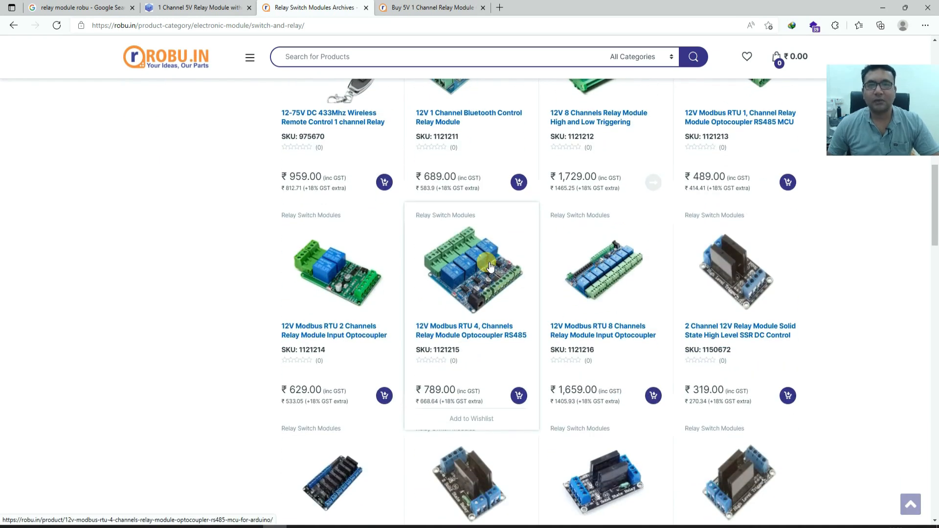
mouse_move(222, 508)
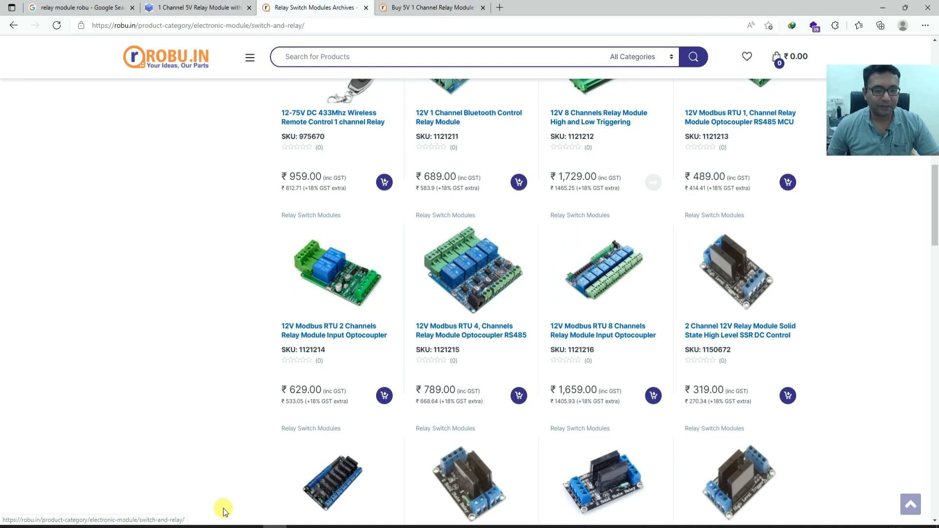